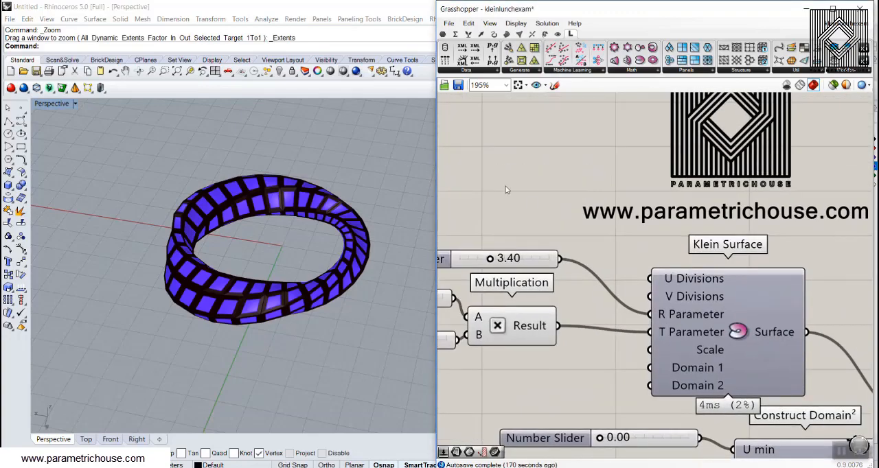
Add a Klein Surface component to the canvas via the component search.
{"action": "double_click", "coordinate": [523, 192]}
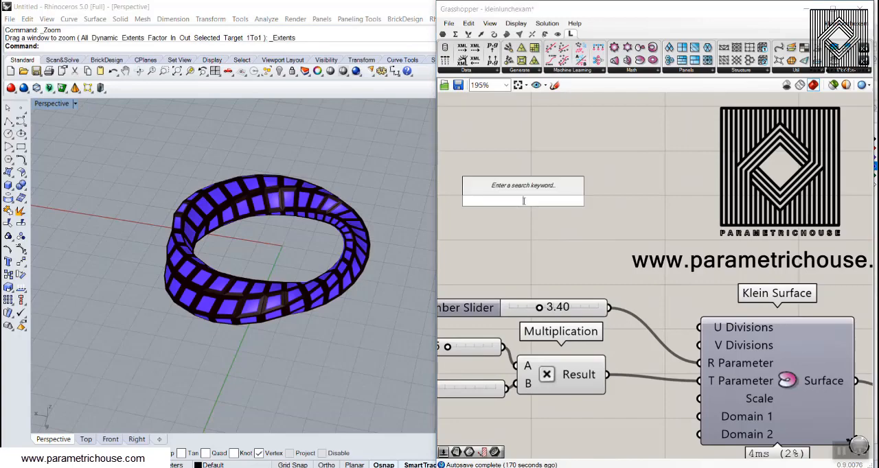
{"action": "type", "text": "k"}
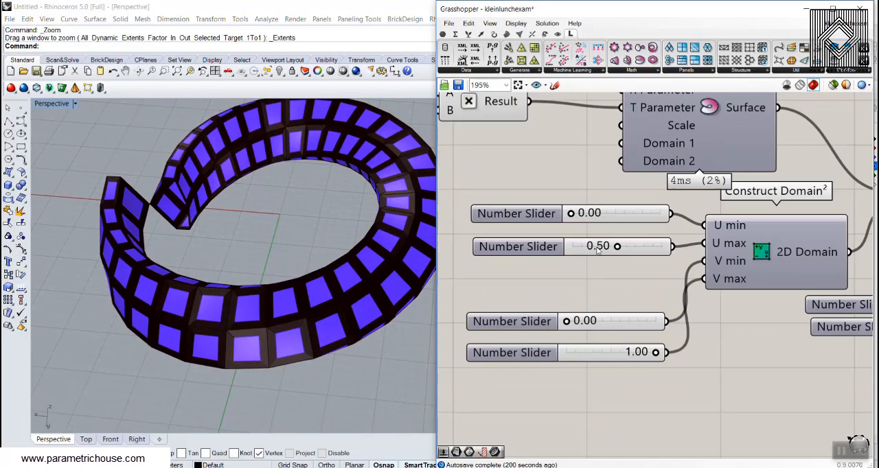
Limit the surface to U max 0.50 and set panel divisions to 40 U by 13 V.
{"action": "left_click_drag", "start_coordinate": [617, 246], "coordinate": [673, 245]}
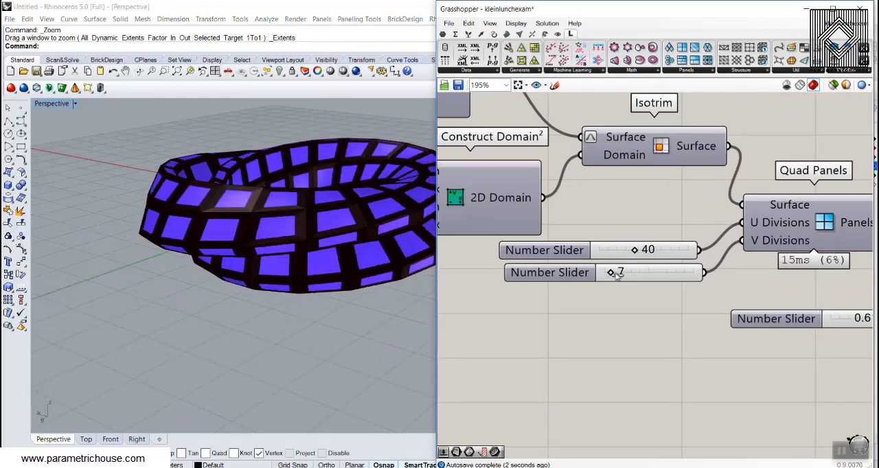
{"action": "left_click_drag", "start_coordinate": [615, 272], "coordinate": [632, 272]}
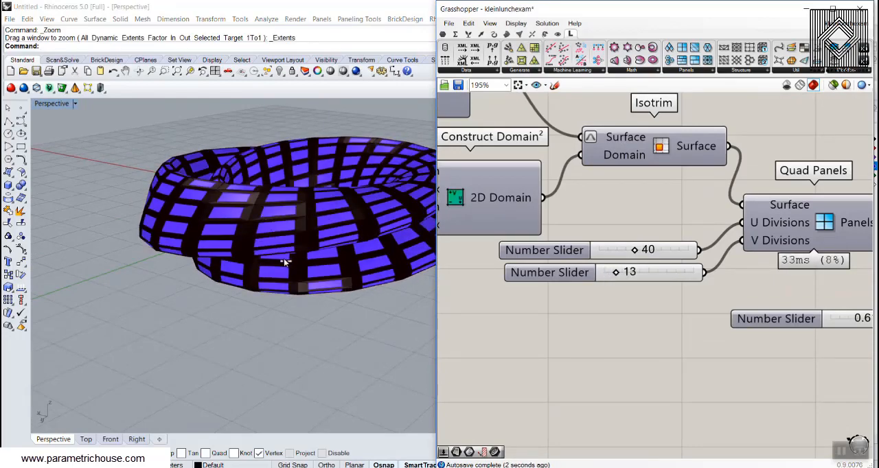
{"action": "double_click", "coordinate": [648, 250]}
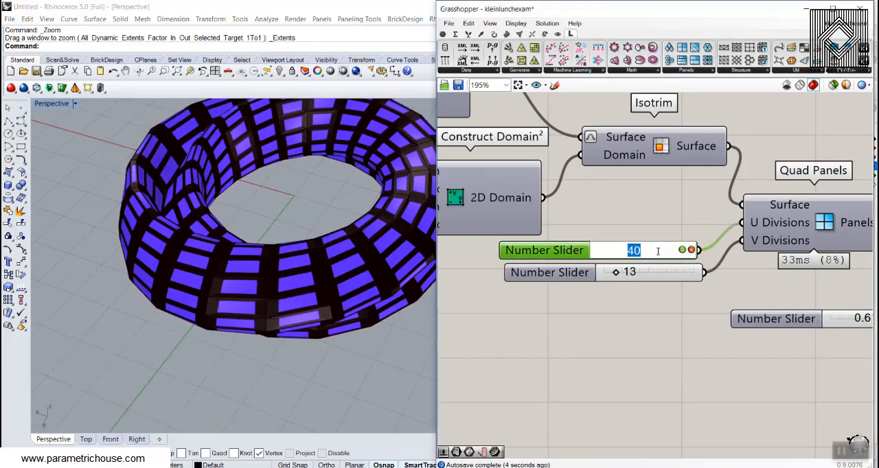
{"action": "left_click_drag", "start_coordinate": [632, 250], "coordinate": [670, 250]}
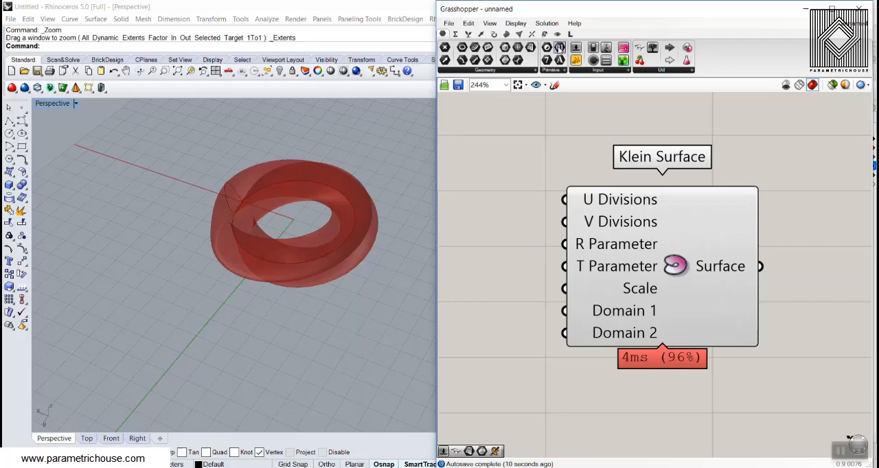
Turn off the Profiler canvas widget so component run times no longer show.
{"action": "left_click", "coordinate": [514, 22]}
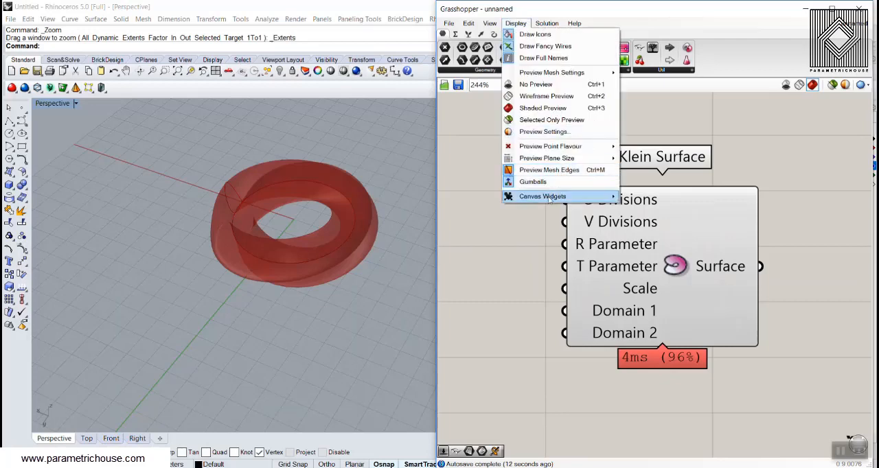
{"action": "left_click", "coordinate": [541, 196]}
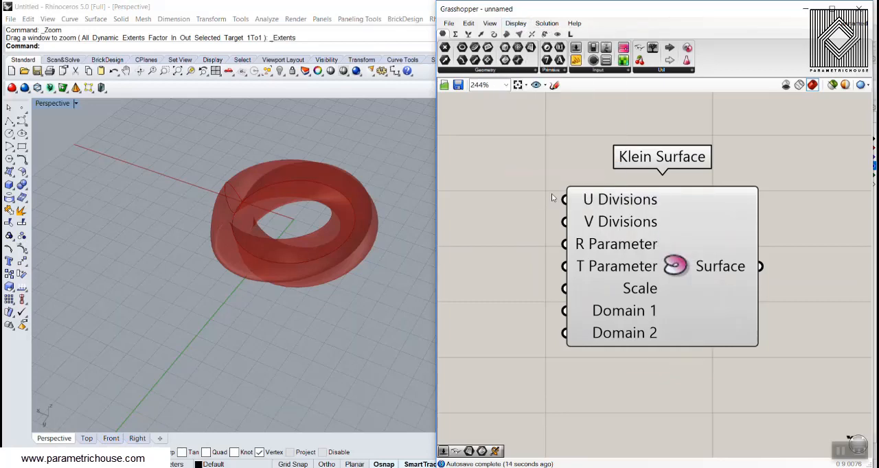
{"action": "scroll", "scroll_direction": "down", "scroll_amount": 3}
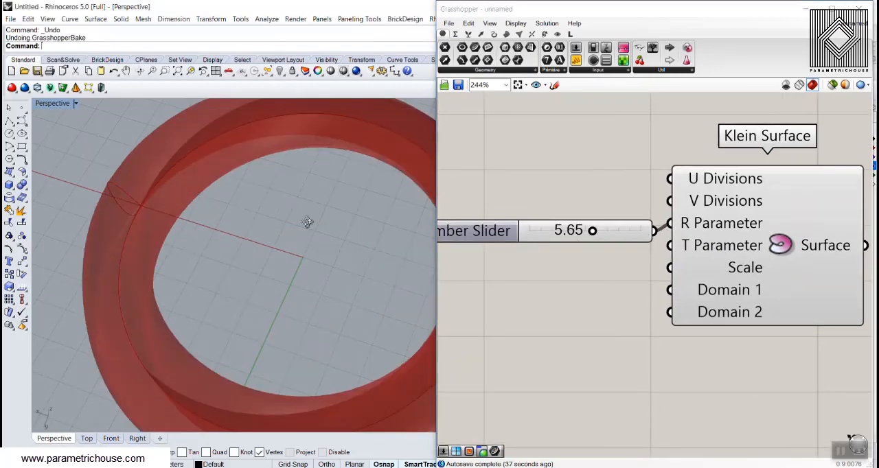
Drag the R Parameter slider to 2.82 and settle the T Parameter slider near 2.52.
{"action": "left_click_drag", "start_coordinate": [592, 231], "coordinate": [568, 231]}
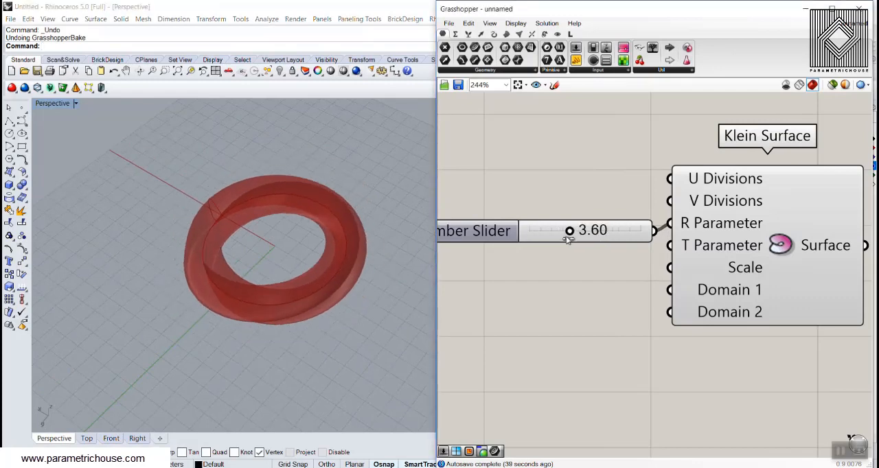
{"action": "left_click_drag", "start_coordinate": [570, 231], "coordinate": [561, 231]}
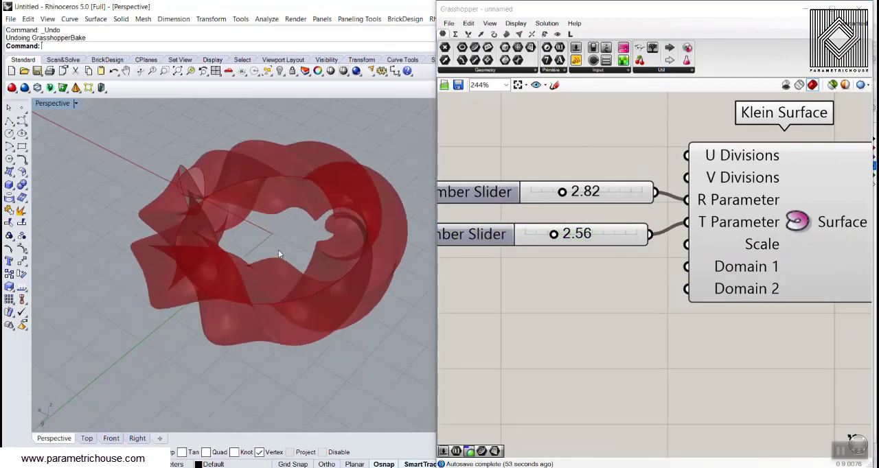
{"action": "left_click_drag", "start_coordinate": [555, 233], "coordinate": [546, 234]}
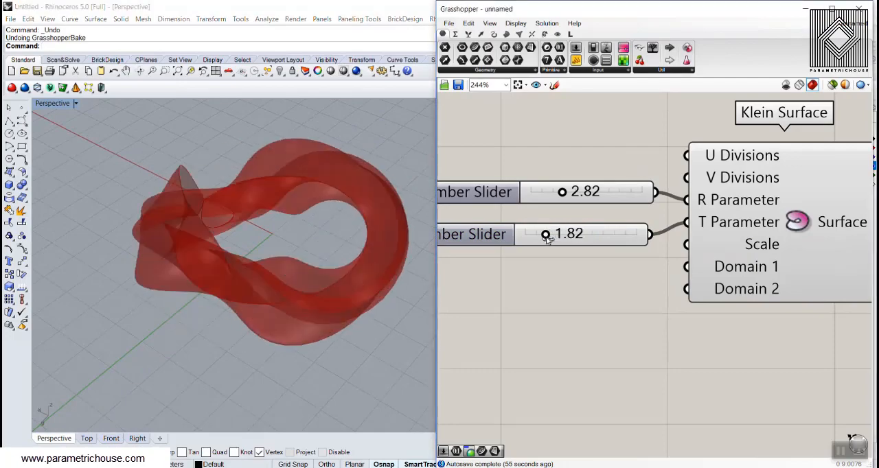
{"action": "left_click_drag", "start_coordinate": [545, 234], "coordinate": [554, 234]}
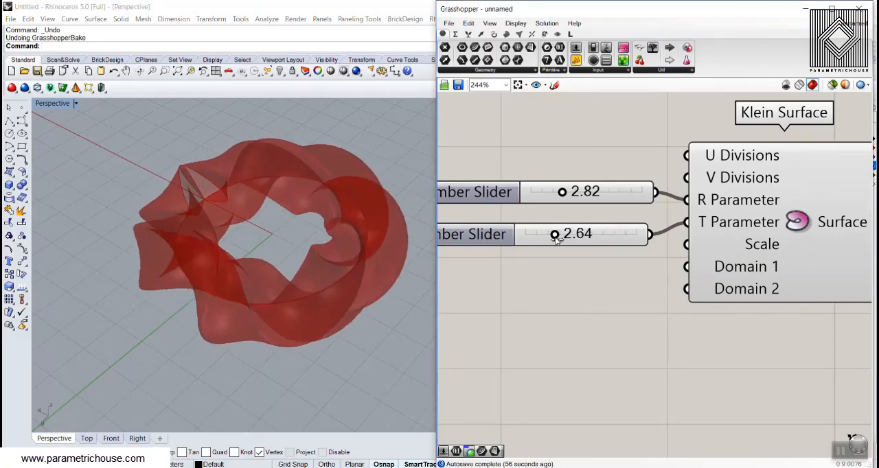
{"action": "left_click_drag", "start_coordinate": [555, 233], "coordinate": [552, 234]}
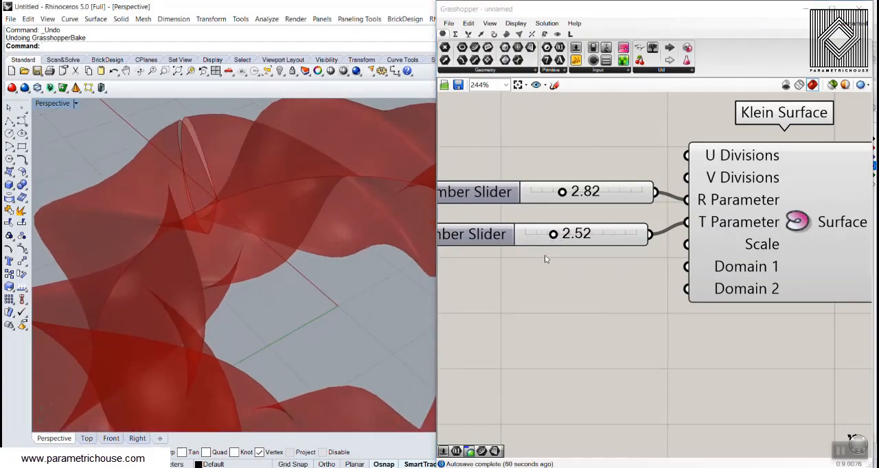
{"action": "left_click_drag", "start_coordinate": [556, 234], "coordinate": [552, 233]}
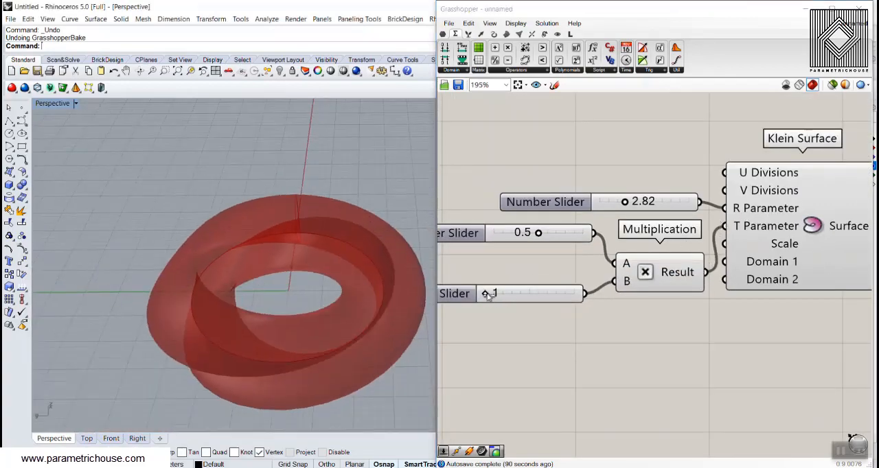
Try twist multipliers 3, 5 and 2, then change an option on the Klein surface output.
{"action": "left_click_drag", "start_coordinate": [488, 293], "coordinate": [528, 294]}
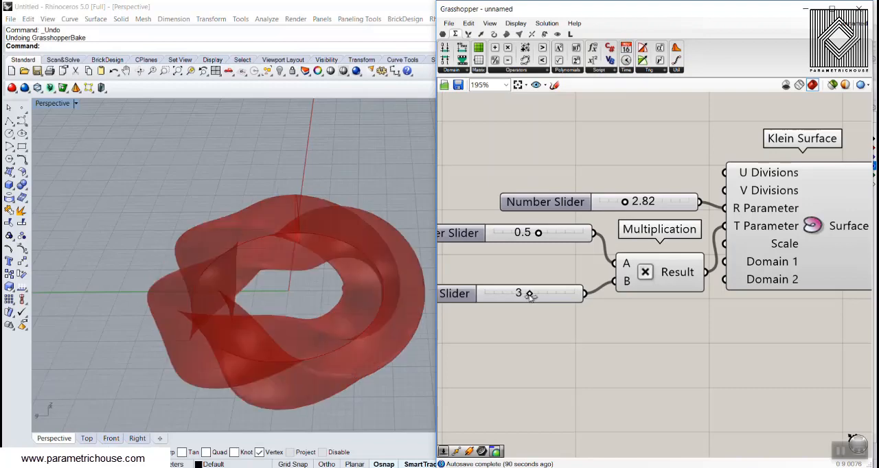
{"action": "left_click_drag", "start_coordinate": [528, 294], "coordinate": [574, 294]}
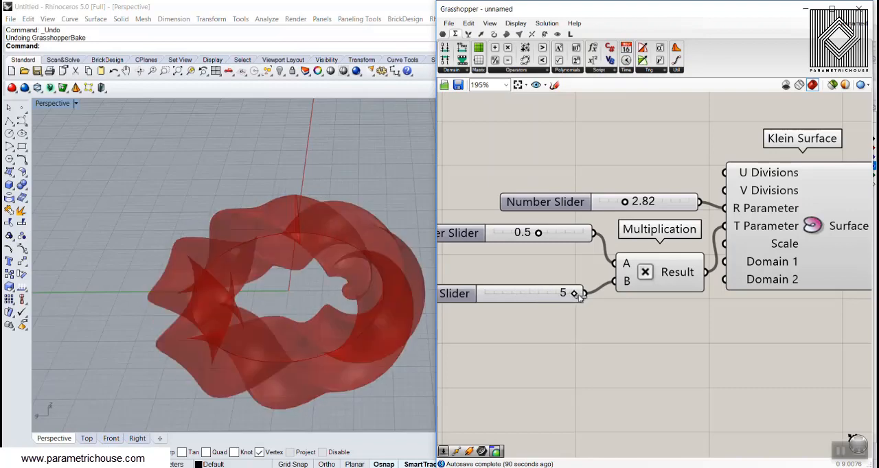
{"action": "left_click_drag", "start_coordinate": [574, 294], "coordinate": [484, 294]}
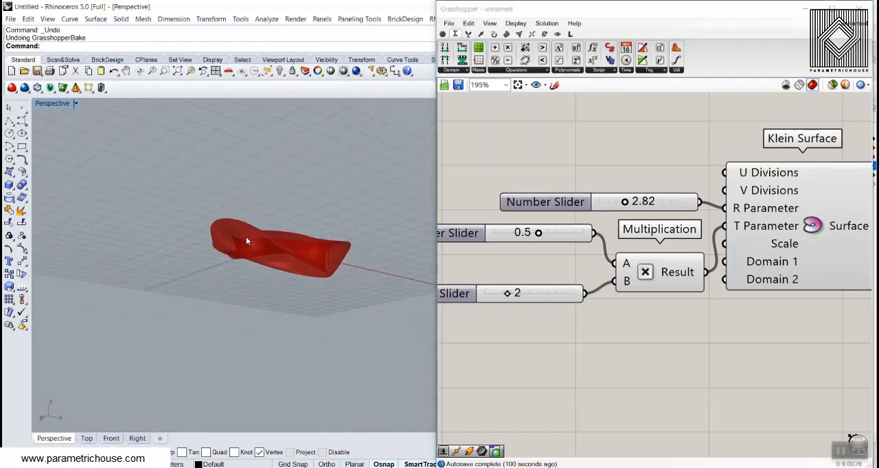
{"action": "right_click", "coordinate": [666, 216]}
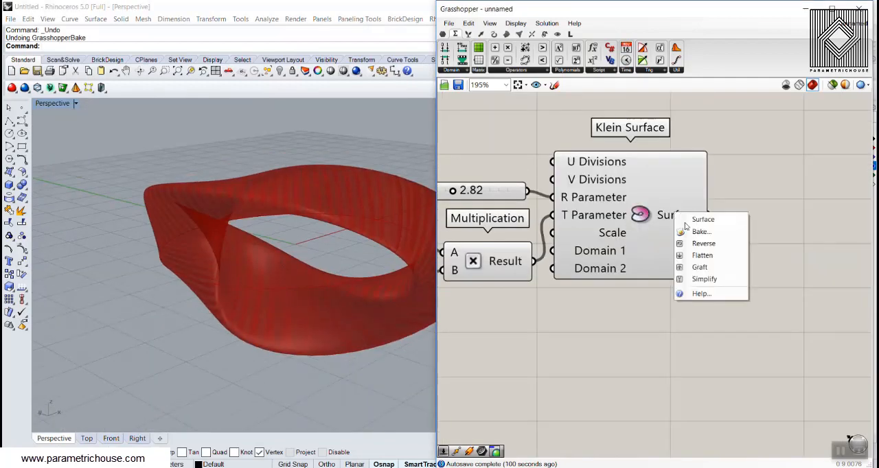
{"action": "left_click", "coordinate": [700, 230]}
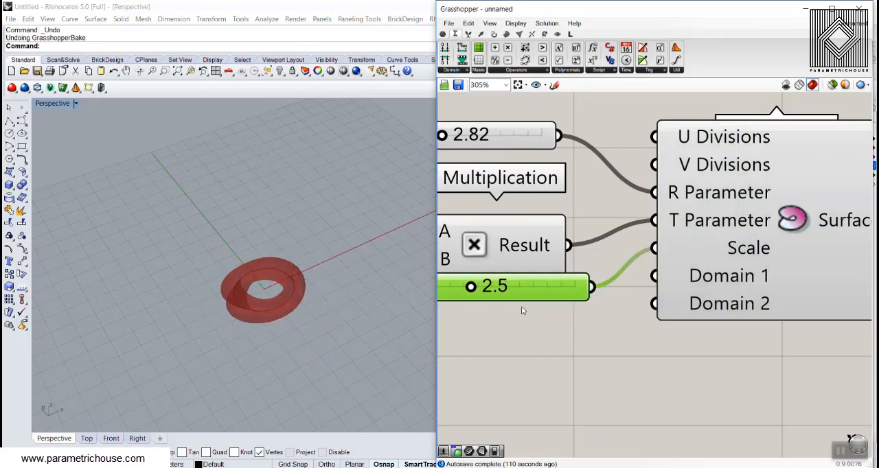
Remove the 2.5 Scale slider so the Klein surface returns to default size.
{"action": "left_click_drag", "start_coordinate": [472, 286], "coordinate": [502, 286]}
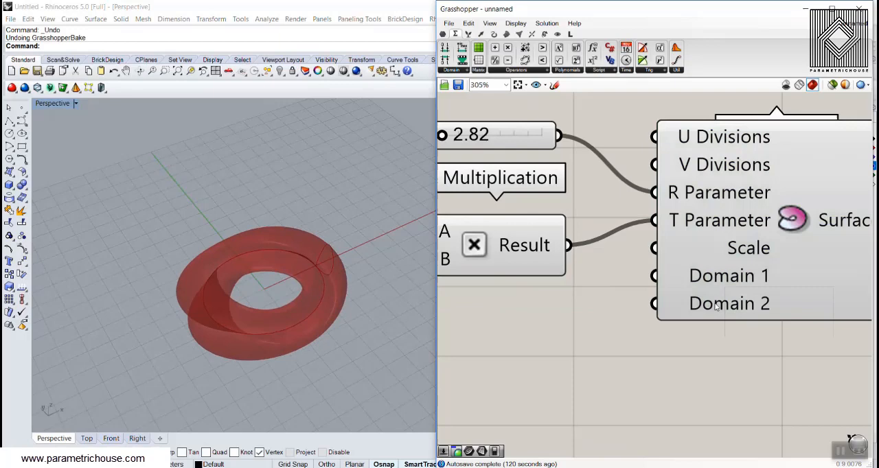
{"action": "mouse_move", "coordinate": [684, 302]}
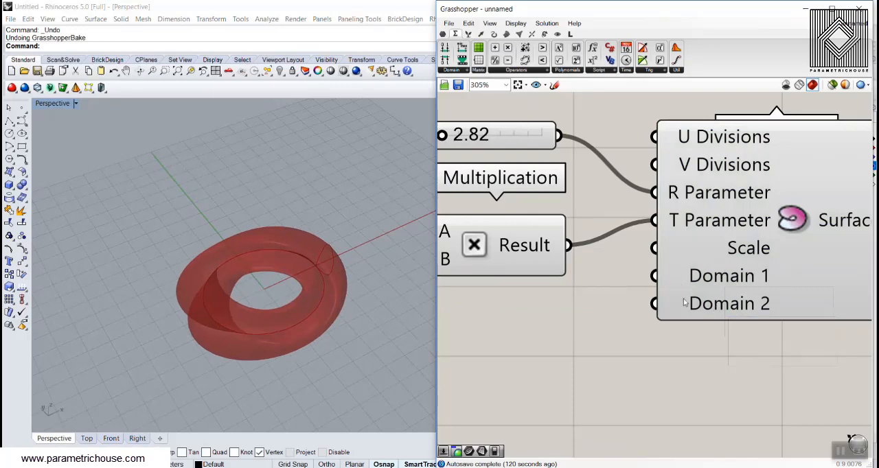
{"action": "mouse_move", "coordinate": [694, 291]}
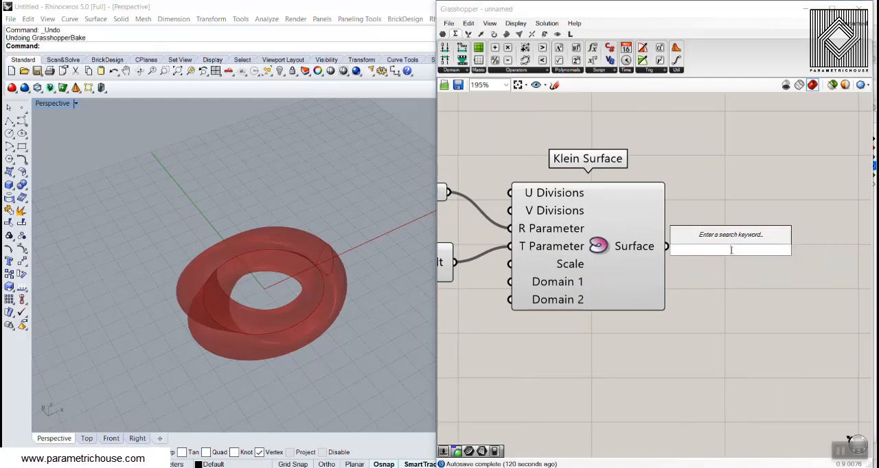
Add an Isotrim on the Klein surface and search for a domain component for its input.
{"action": "type", "text": "isotri"}
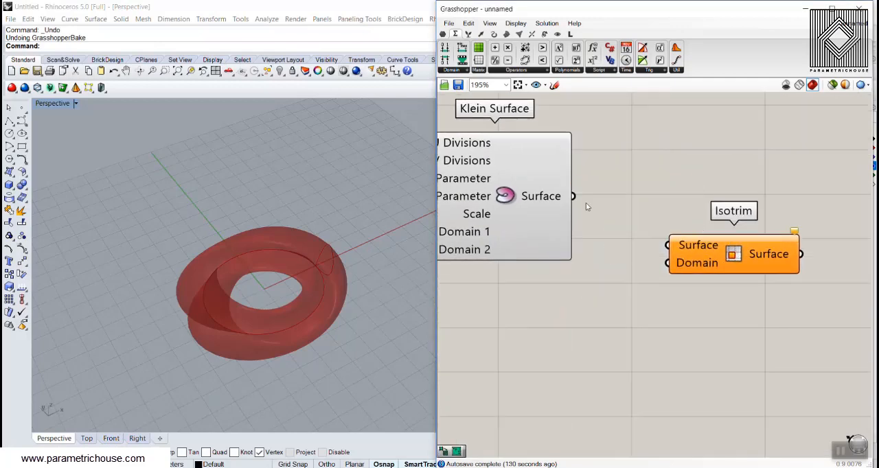
{"action": "scroll", "scroll_direction": "down", "scroll_amount": 3}
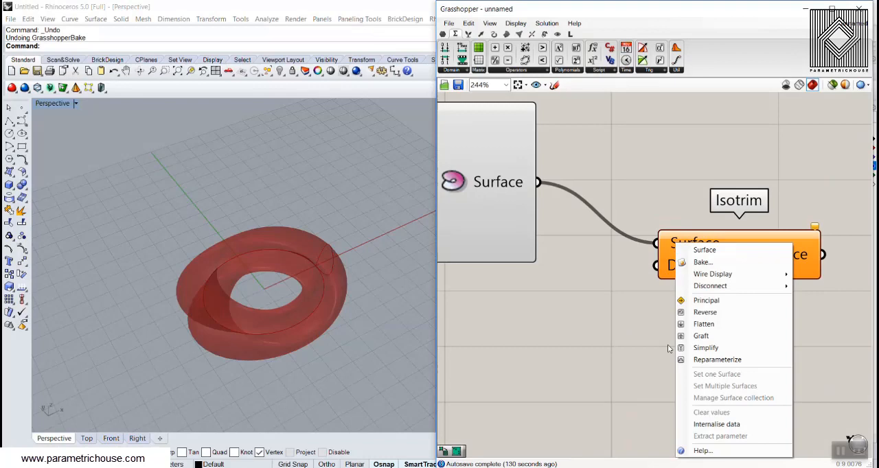
{"action": "left_click", "coordinate": [528, 303]}
{"action": "type", "text": "const"}
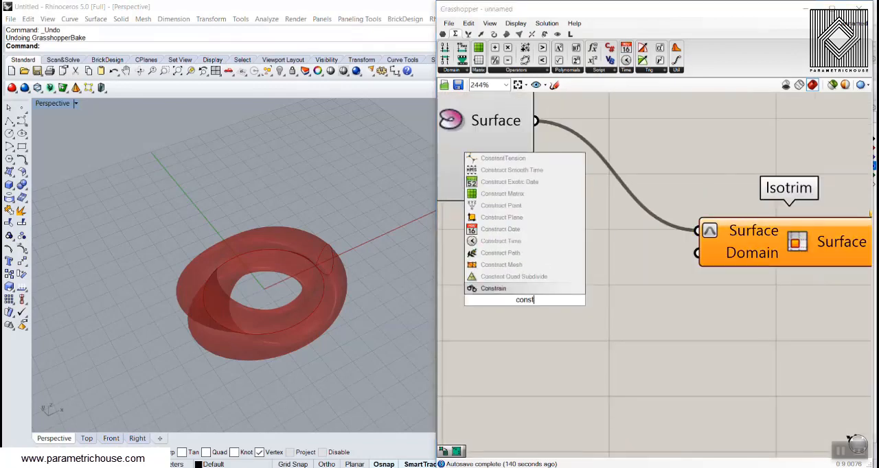
{"action": "mouse_move", "coordinate": [555, 330]}
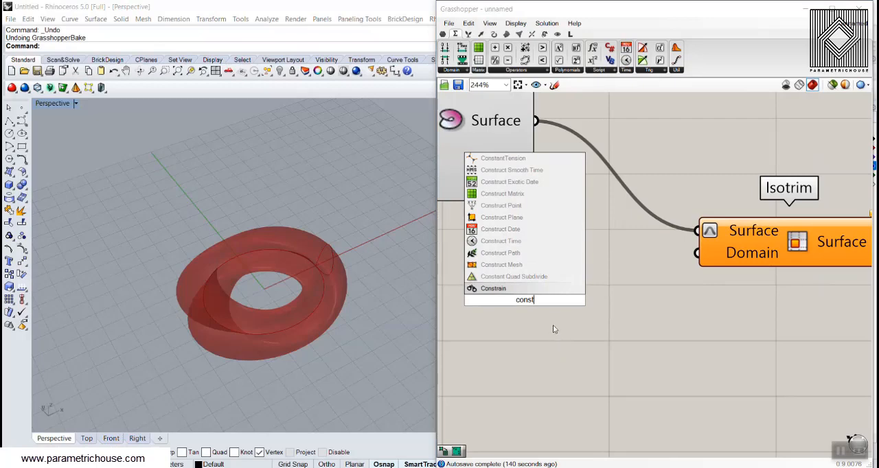
{"action": "type", "text": "domain"}
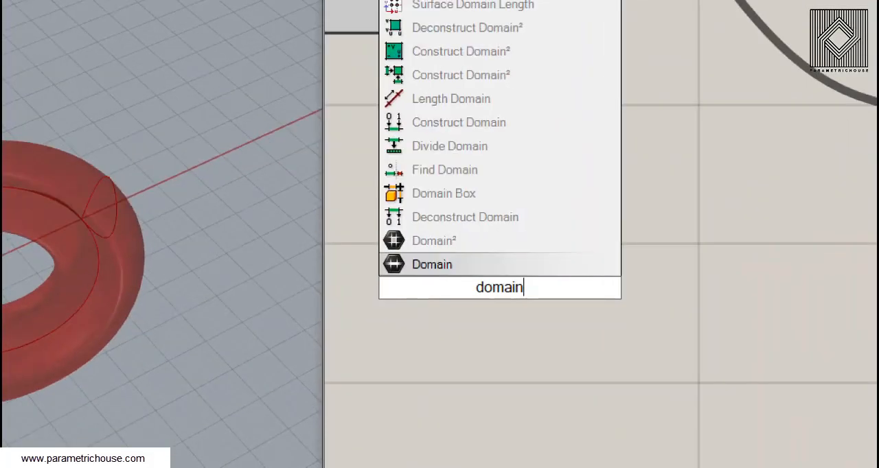
{"action": "mouse_move", "coordinate": [520, 170]}
{"action": "type", "text": "0.25"}
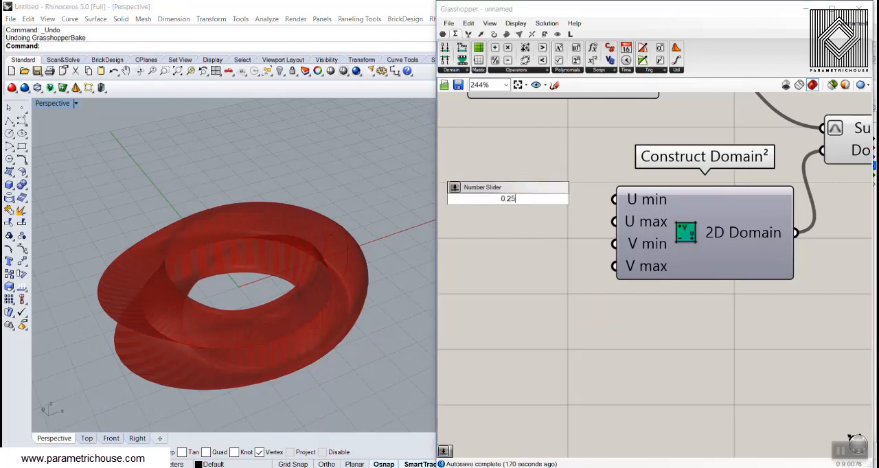
Confirm the 0.25 slider, then sweep U max across the surface and settle it at 0.50.
{"action": "left_click", "coordinate": [508, 195]}
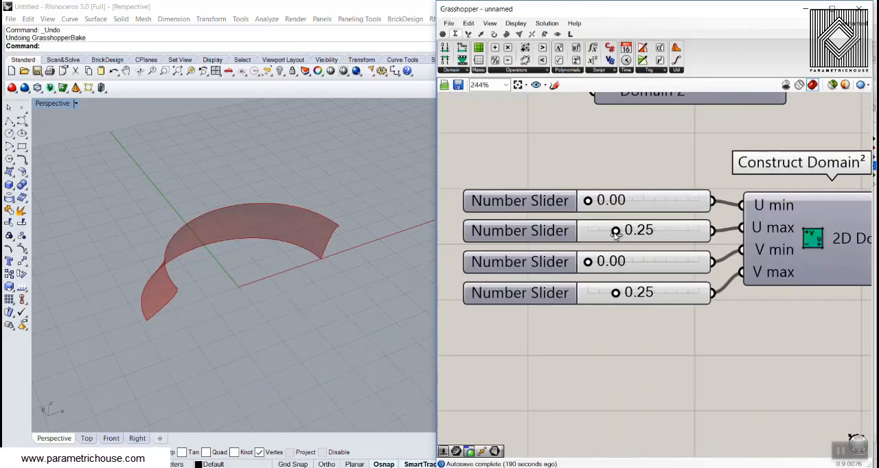
{"action": "left_click_drag", "start_coordinate": [616, 231], "coordinate": [621, 231]}
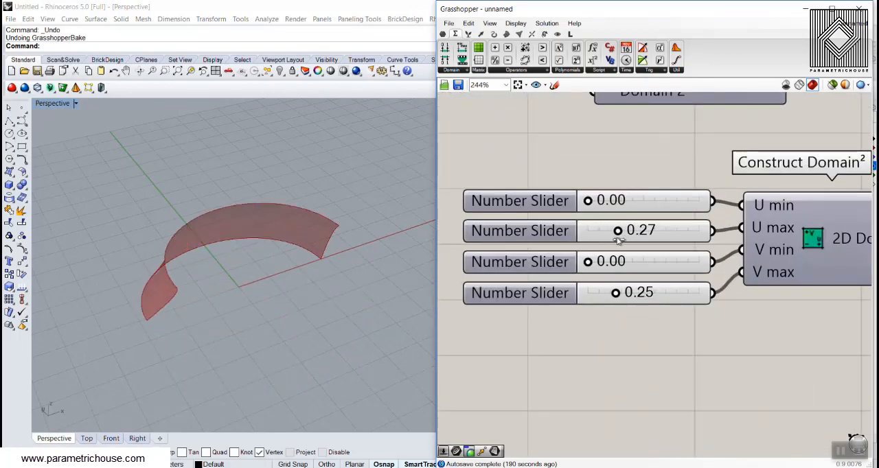
{"action": "left_click_drag", "start_coordinate": [618, 230], "coordinate": [700, 230]}
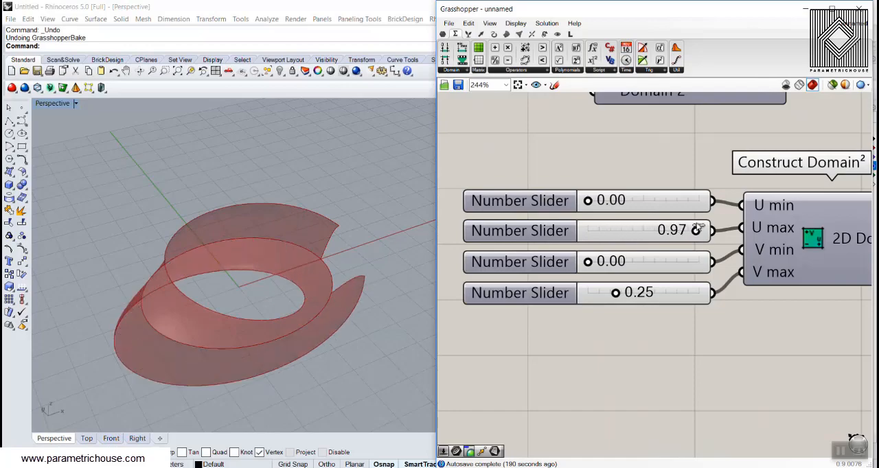
{"action": "left_click_drag", "start_coordinate": [689, 231], "coordinate": [689, 221]}
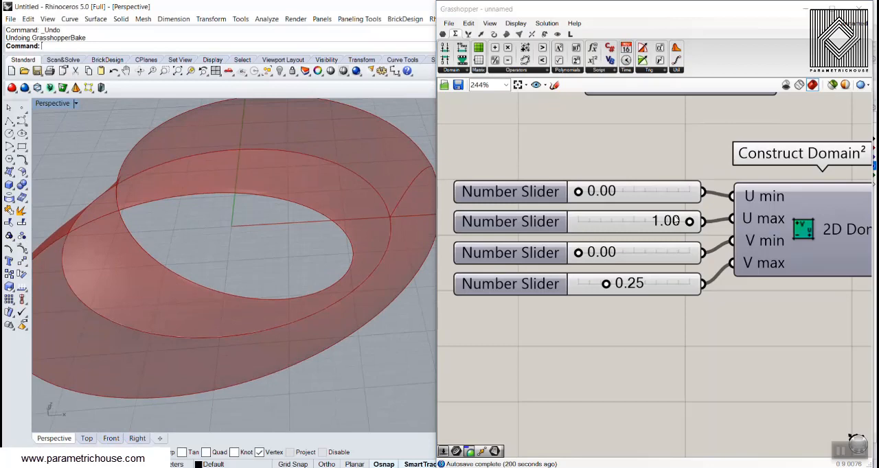
{"action": "left_click_drag", "start_coordinate": [690, 221], "coordinate": [616, 222]}
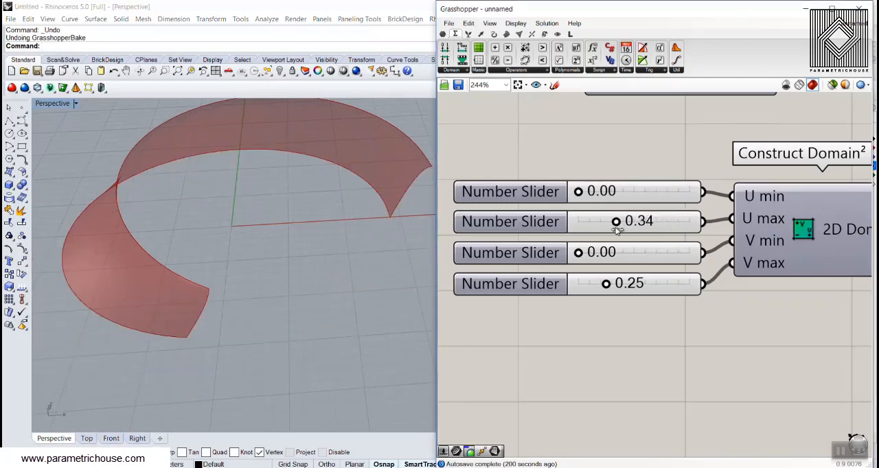
{"action": "left_click_drag", "start_coordinate": [615, 221], "coordinate": [606, 222]}
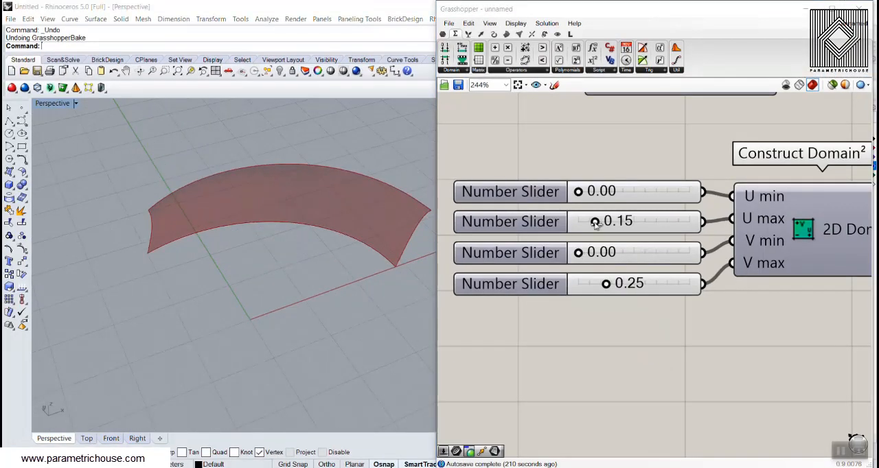
{"action": "left_click_drag", "start_coordinate": [596, 222], "coordinate": [633, 221]}
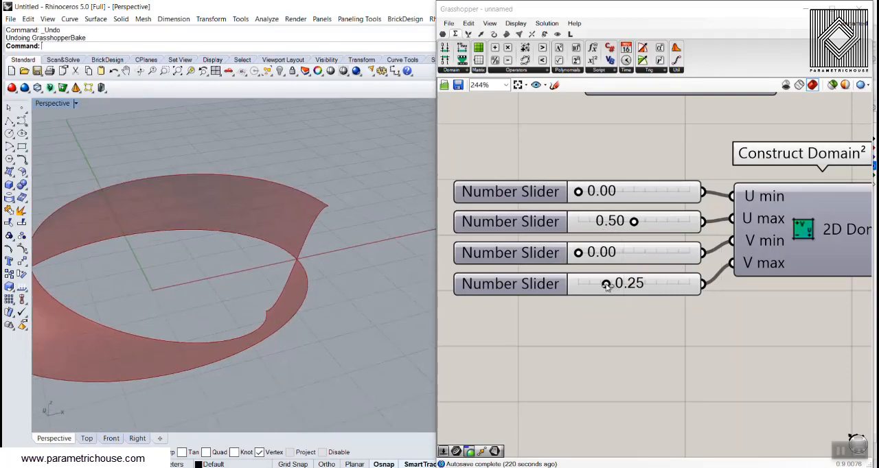
Sweep the V max slider and restore it to the full 1.00 range.
{"action": "left_click_drag", "start_coordinate": [607, 283], "coordinate": [596, 283]}
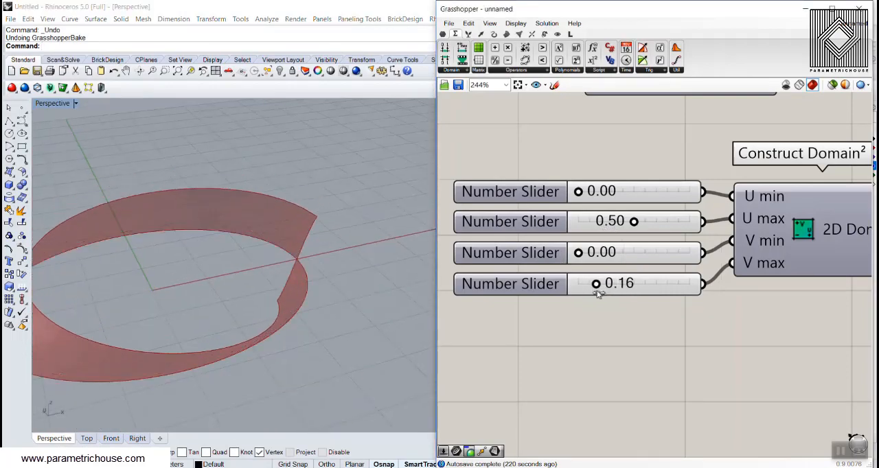
{"action": "left_click_drag", "start_coordinate": [596, 283], "coordinate": [643, 283]}
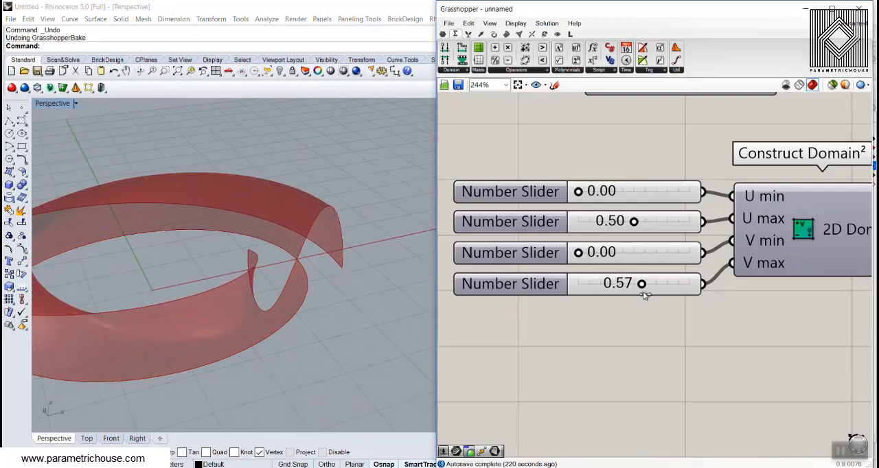
{"action": "left_click_drag", "start_coordinate": [643, 283], "coordinate": [686, 283]}
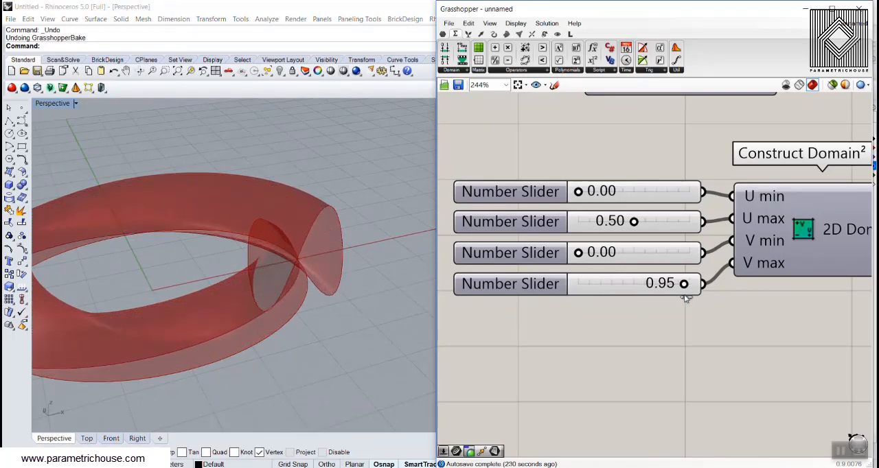
{"action": "left_click_drag", "start_coordinate": [671, 283], "coordinate": [645, 283]}
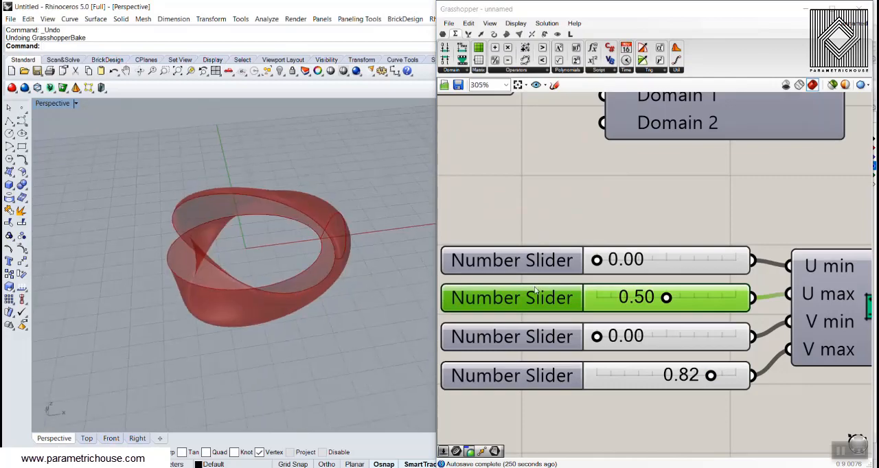
{"action": "left_click_drag", "start_coordinate": [667, 297], "coordinate": [745, 297]}
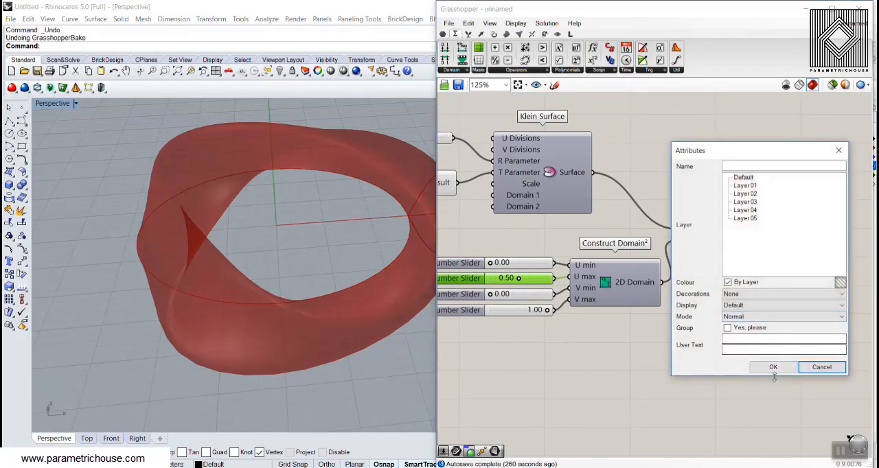
{"action": "left_click", "coordinate": [772, 367]}
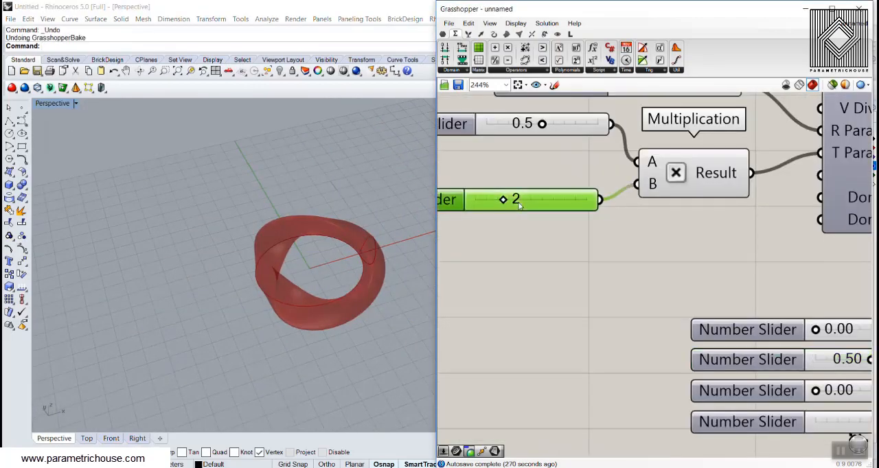
Try twist multiplier values between 2 and 6, passing through 6 and 4.
{"action": "left_click_drag", "start_coordinate": [503, 200], "coordinate": [558, 201]}
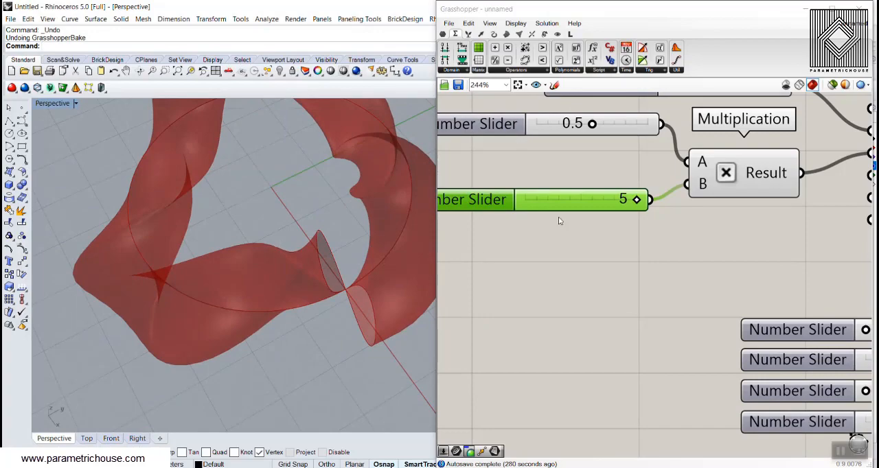
{"action": "double_click", "coordinate": [561, 199]}
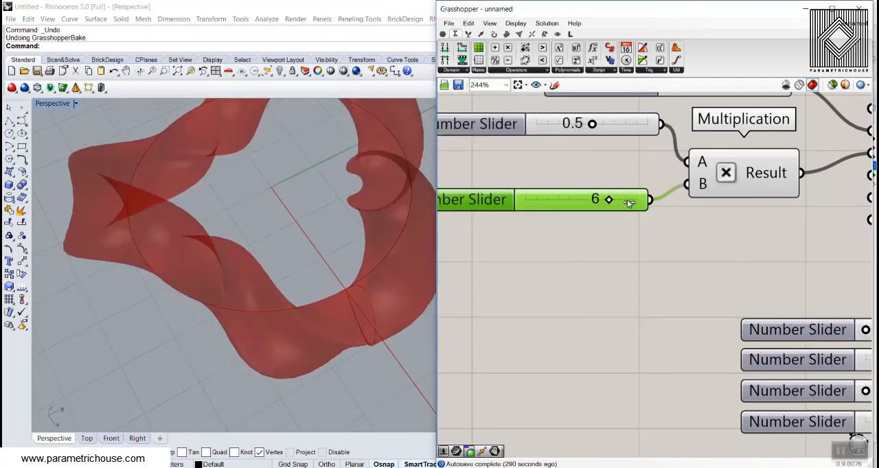
{"action": "left_click_drag", "start_coordinate": [607, 199], "coordinate": [634, 199]}
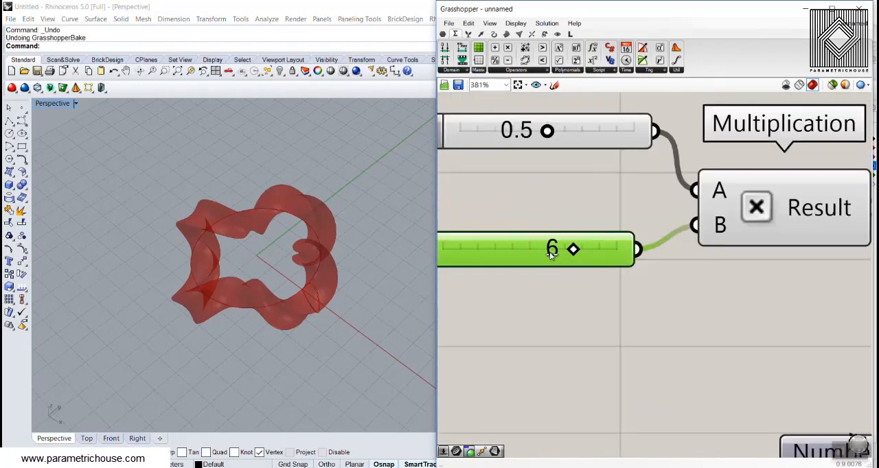
{"action": "left_click_drag", "start_coordinate": [574, 250], "coordinate": [638, 258]}
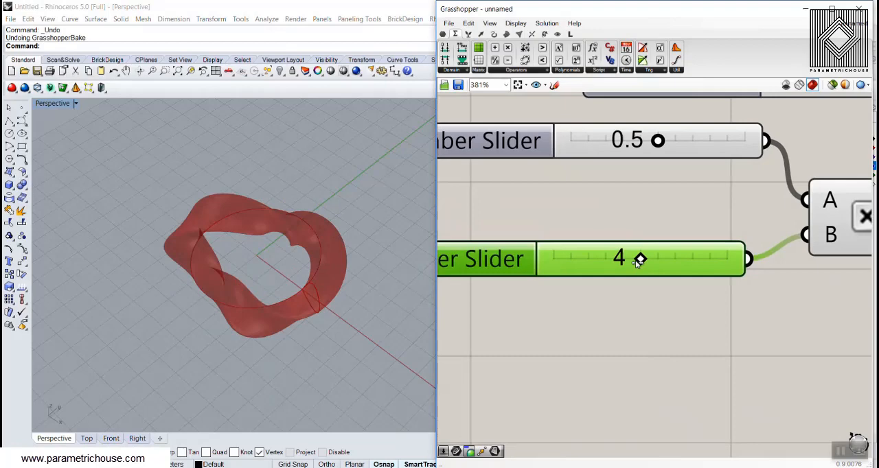
{"action": "mouse_move", "coordinate": [633, 273]}
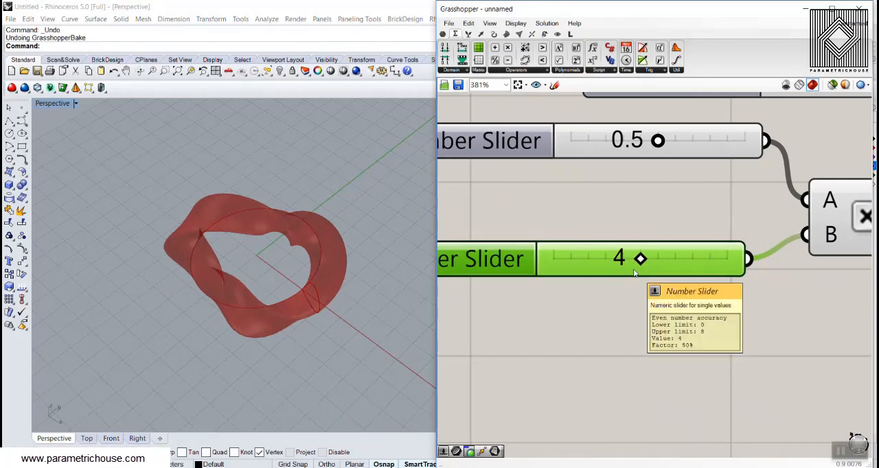
{"action": "left_click_drag", "start_coordinate": [640, 259], "coordinate": [596, 258]}
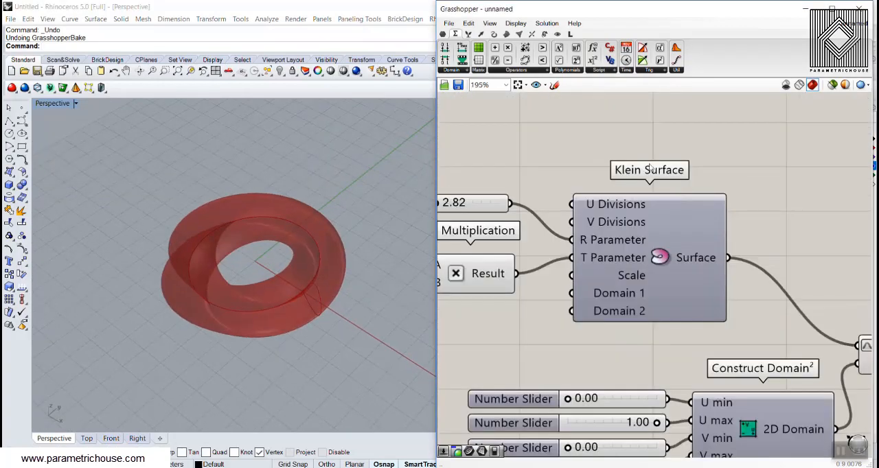
Raise the triangle panel V divisions to 8 and U divisions to 24, checking the slider settings.
{"action": "scroll", "scroll_direction": "down", "scroll_amount": 3}
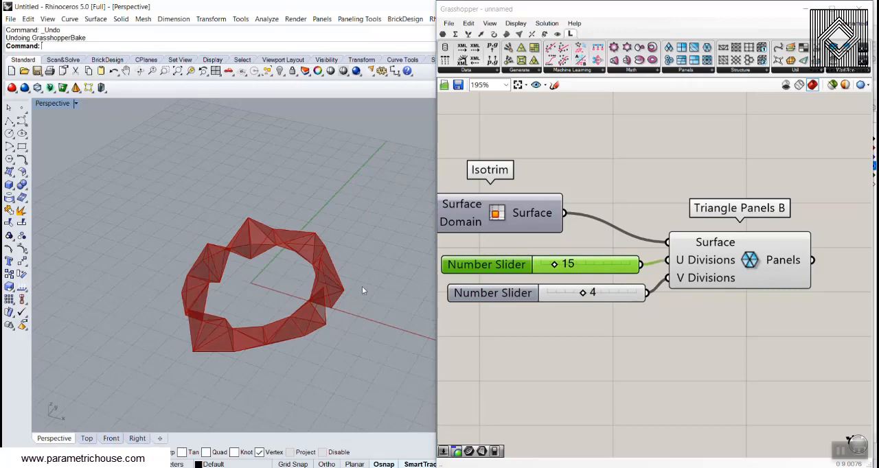
{"action": "left_click_drag", "start_coordinate": [583, 293], "coordinate": [593, 293]}
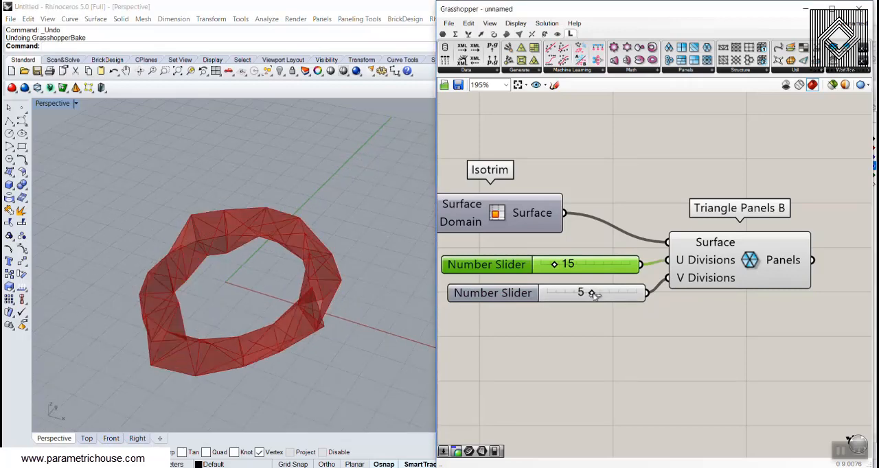
{"action": "left_click_drag", "start_coordinate": [592, 293], "coordinate": [608, 293]}
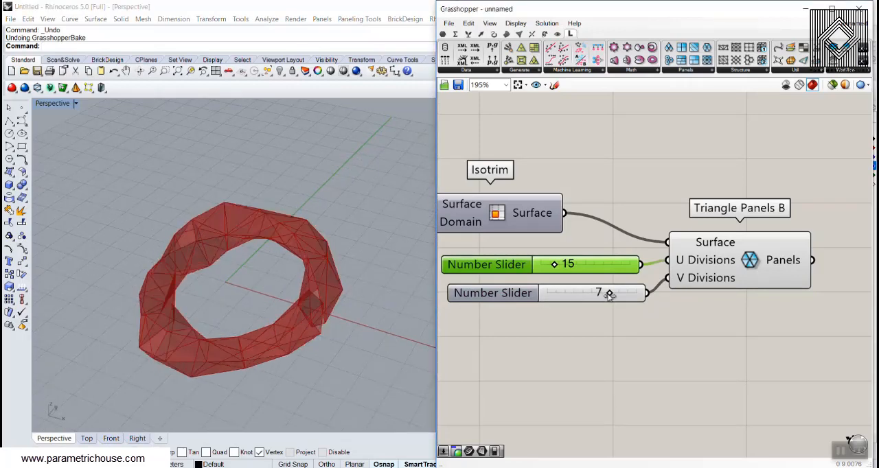
{"action": "left_click_drag", "start_coordinate": [607, 294], "coordinate": [618, 294]}
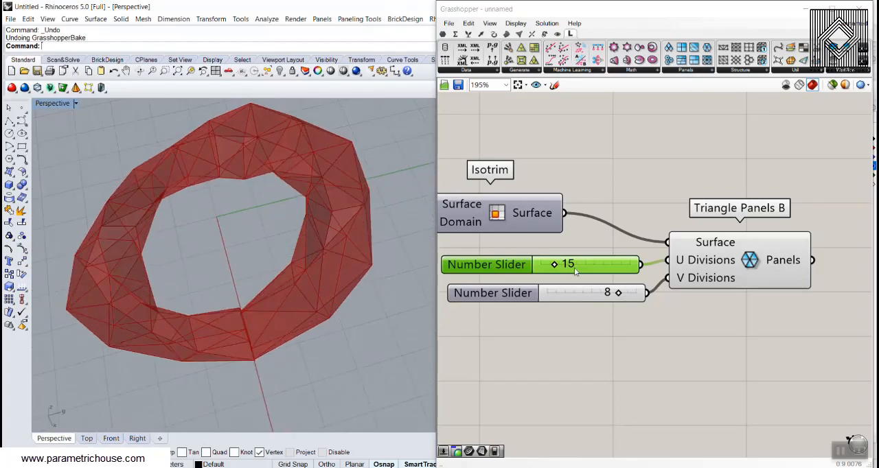
{"action": "left_click_drag", "start_coordinate": [555, 265], "coordinate": [574, 265]}
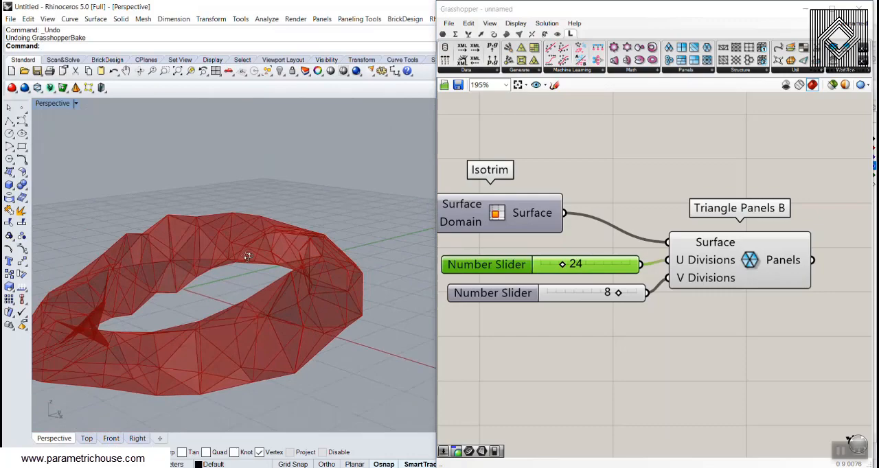
{"action": "double_click", "coordinate": [486, 265]}
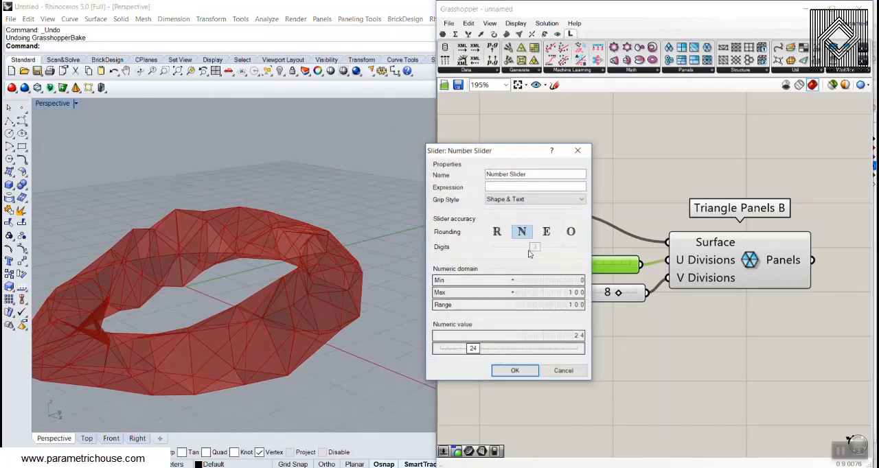
{"action": "left_click", "coordinate": [515, 371]}
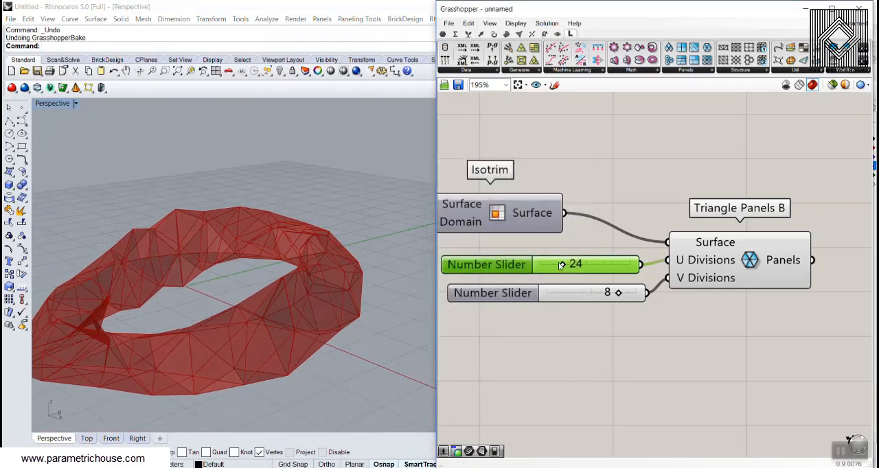
Vary V divisions through 5 and 6 back to 8 and set U divisions to 26.
{"action": "left_click_drag", "start_coordinate": [562, 266], "coordinate": [556, 265]}
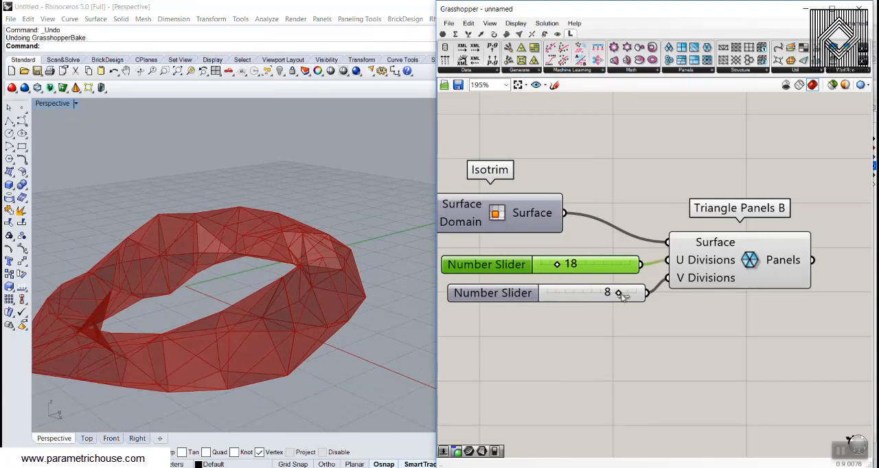
{"action": "left_click_drag", "start_coordinate": [618, 293], "coordinate": [589, 292]}
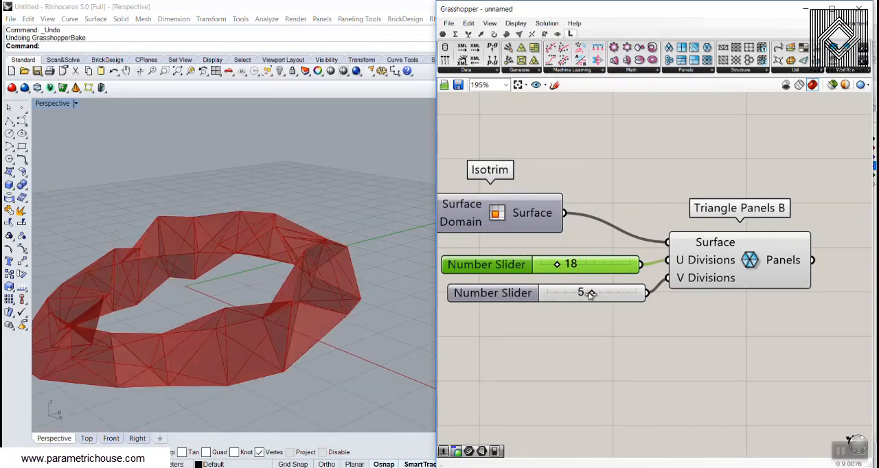
{"action": "left_click_drag", "start_coordinate": [563, 294], "coordinate": [601, 294]}
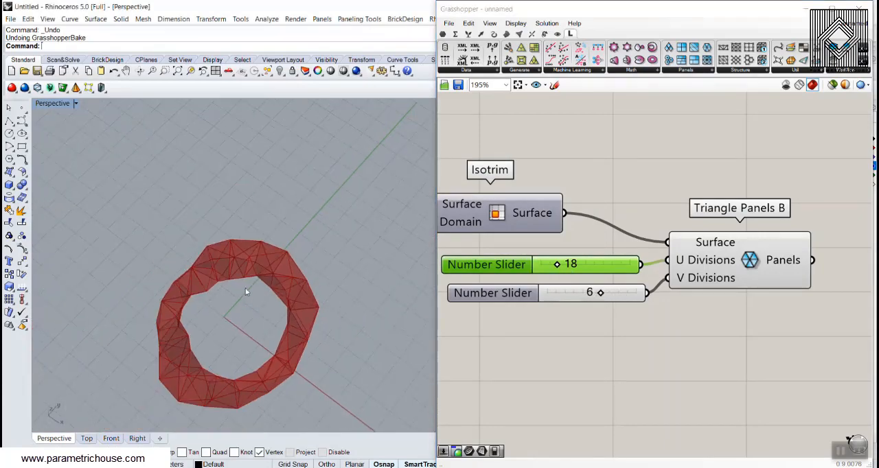
{"action": "left_click_drag", "start_coordinate": [600, 293], "coordinate": [618, 292]}
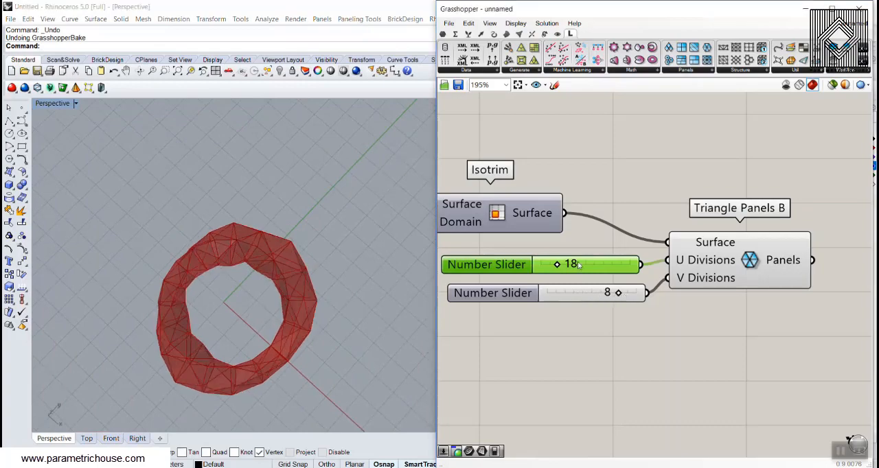
{"action": "left_click_drag", "start_coordinate": [557, 266], "coordinate": [598, 265]}
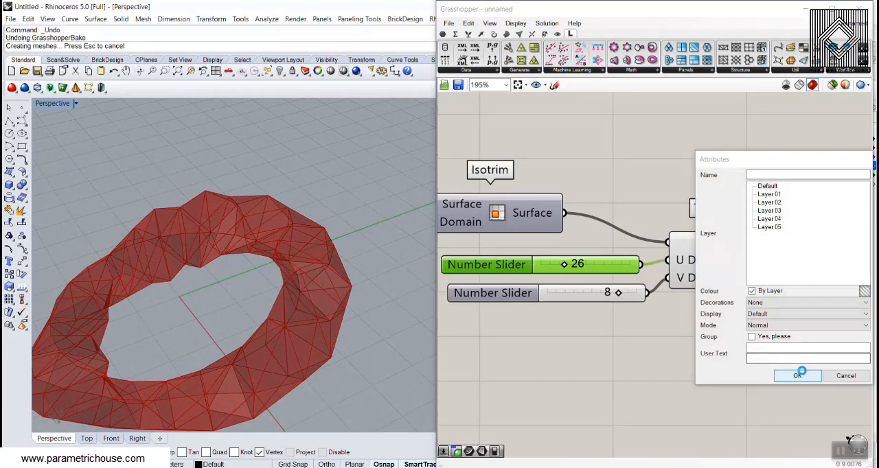
Confirm the triangle-panel bake, wire the trimmed surface into Quad Panels and lower V divisions to 5.
{"action": "left_click", "coordinate": [802, 376]}
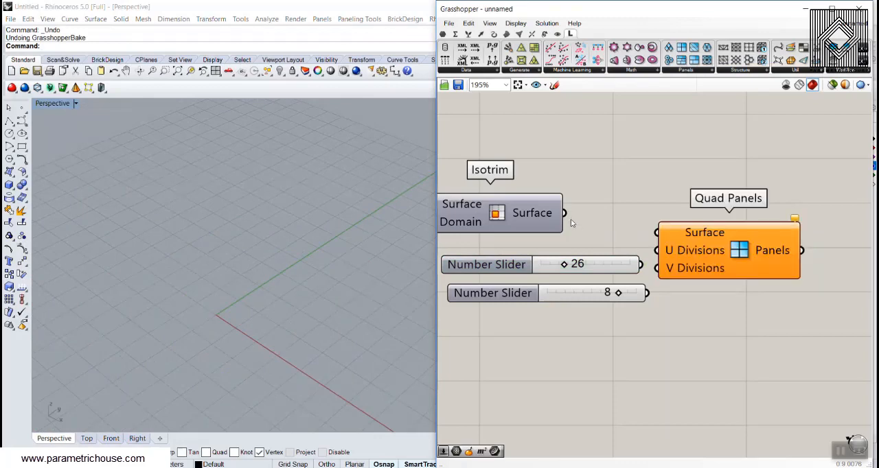
{"action": "left_click_drag", "start_coordinate": [564, 213], "coordinate": [656, 232]}
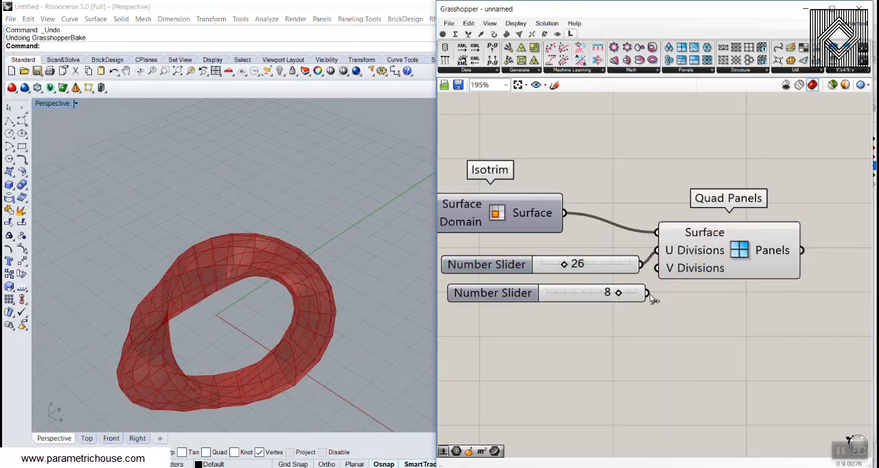
{"action": "left_click_drag", "start_coordinate": [618, 294], "coordinate": [599, 293]}
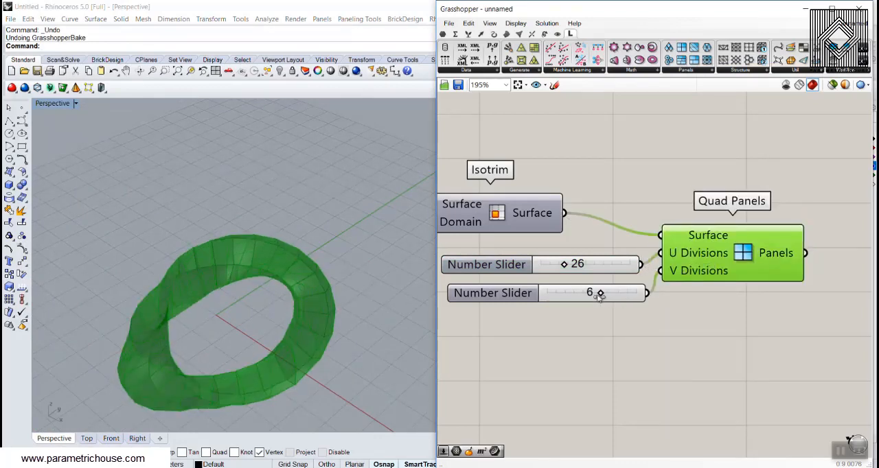
{"action": "left_click_drag", "start_coordinate": [601, 293], "coordinate": [592, 293]}
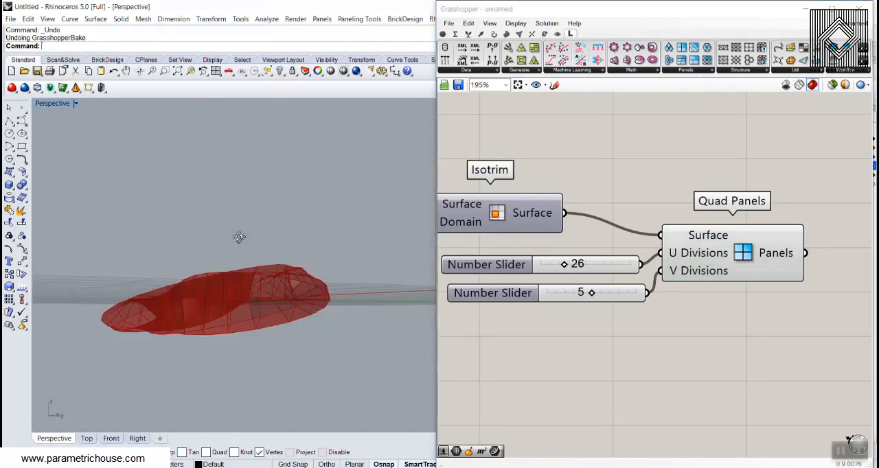
{"action": "left_click_drag", "start_coordinate": [591, 292], "coordinate": [583, 293]}
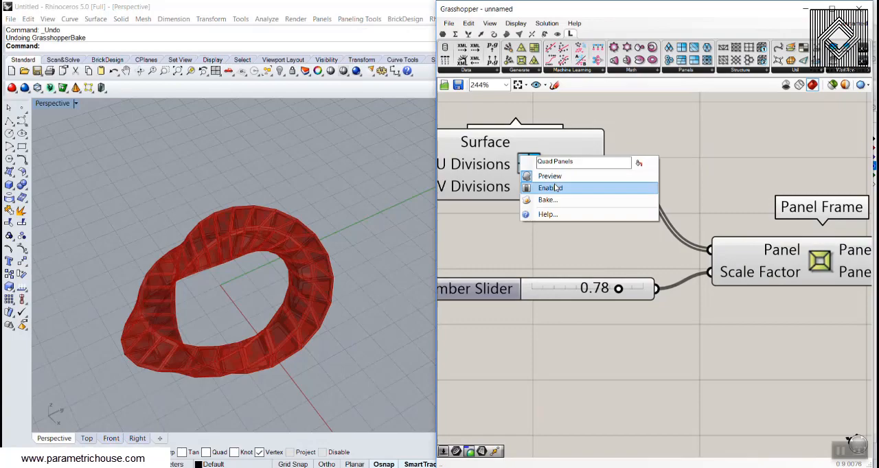
Bake the Quad Panels into Rhino, confirm the settings, then select the baked panels for removal.
{"action": "left_click", "coordinate": [549, 187]}
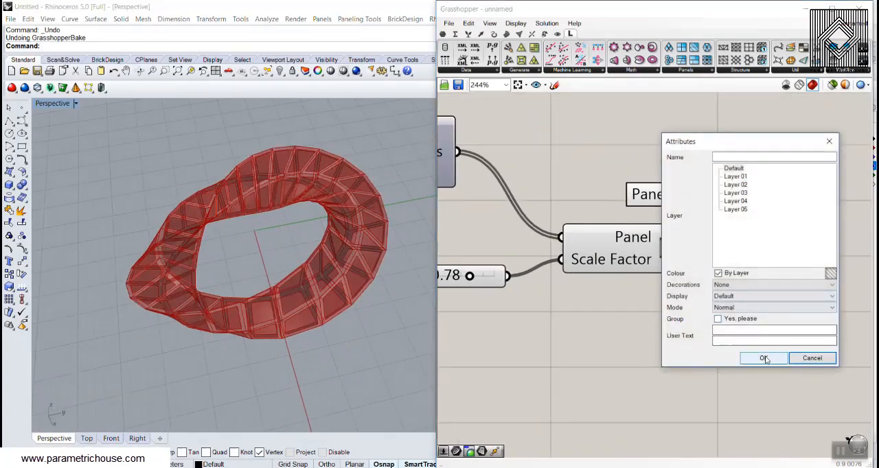
{"action": "left_click", "coordinate": [763, 357]}
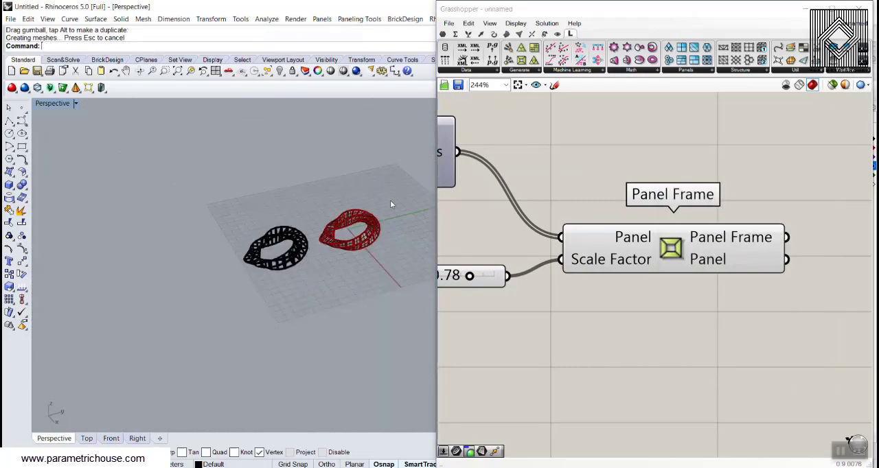
{"action": "left_click", "coordinate": [351, 234]}
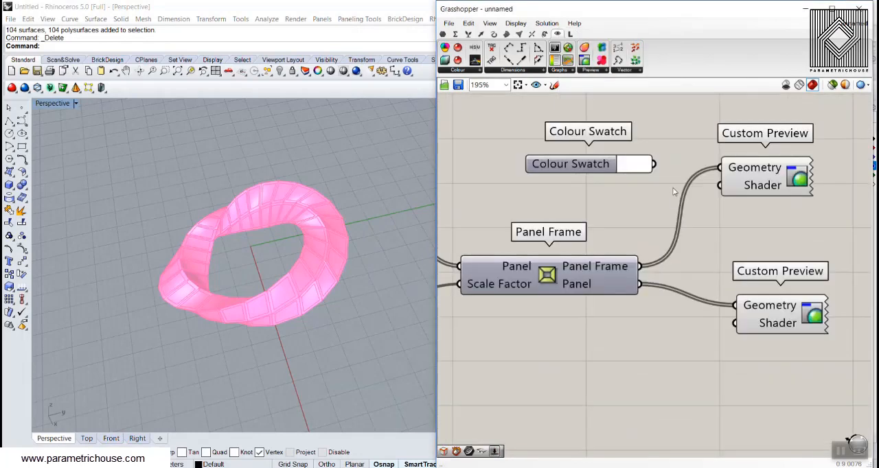
Add a blue Colour Swatch for the panel preview and switch preview meshing to High Quality.
{"action": "left_click", "coordinate": [570, 163]}
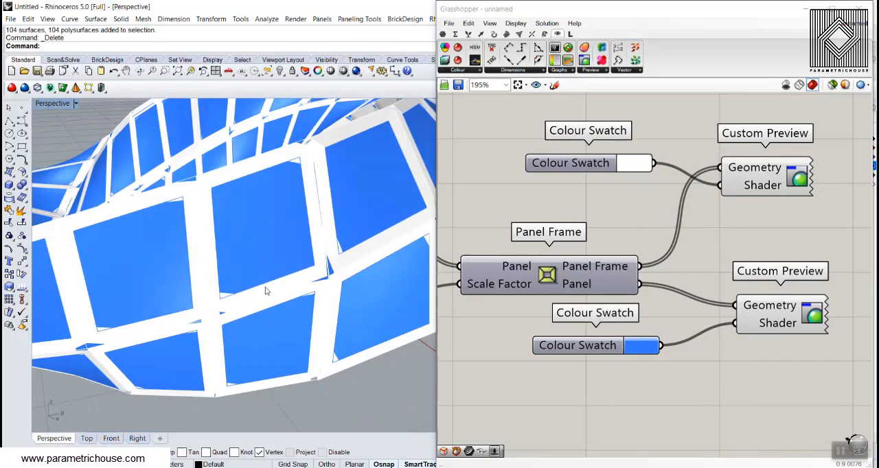
{"action": "left_click", "coordinate": [872, 85]}
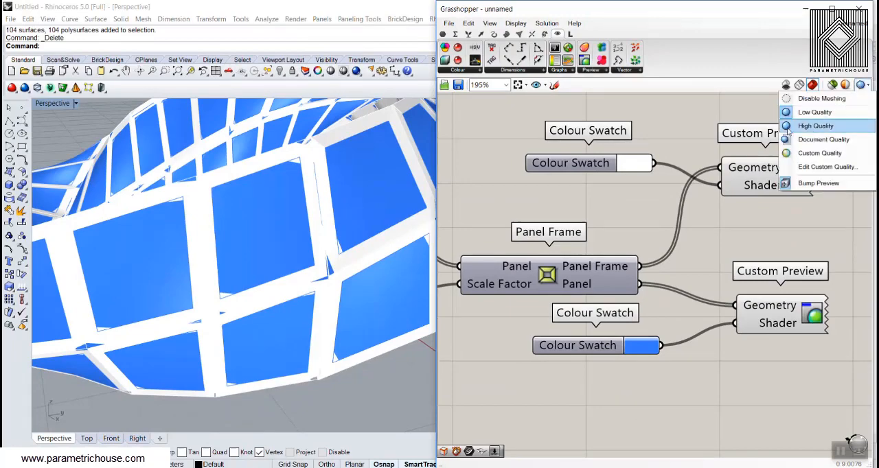
{"action": "left_click", "coordinate": [816, 125]}
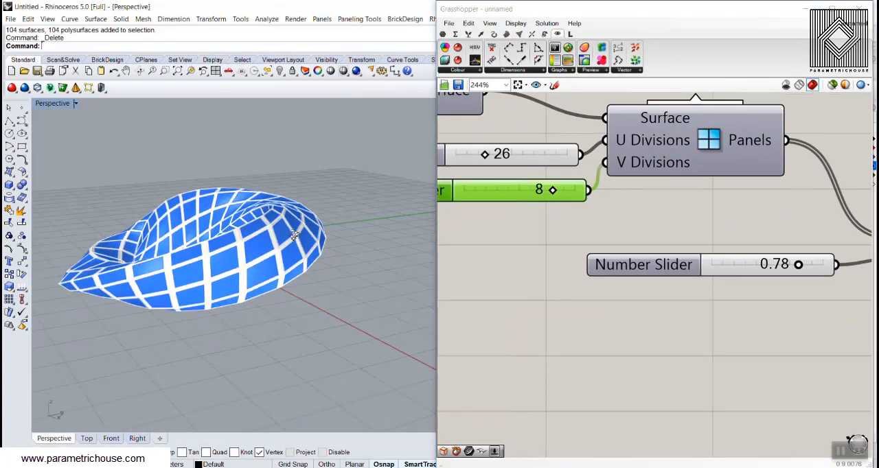
Set Quad Panels U divisions to 20 and raise Construct Domain² U max to 1.00 for a full ring.
{"action": "left_click_drag", "start_coordinate": [484, 153], "coordinate": [478, 154]}
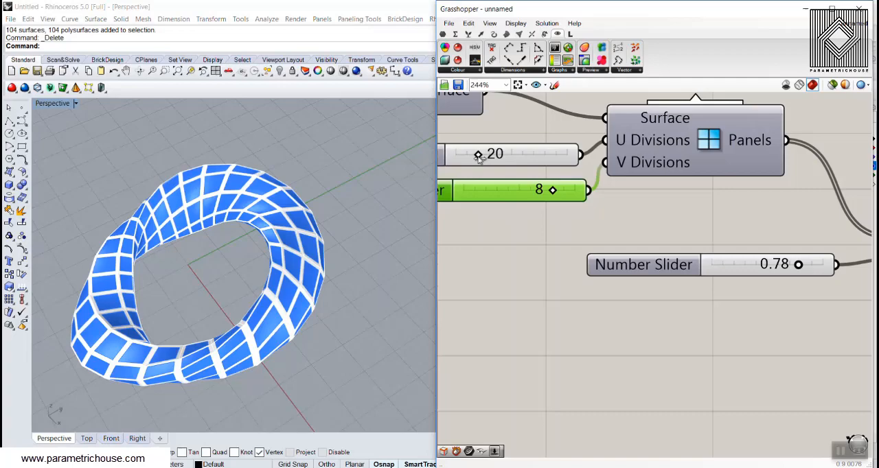
{"action": "left_click_drag", "start_coordinate": [478, 154], "coordinate": [467, 154]}
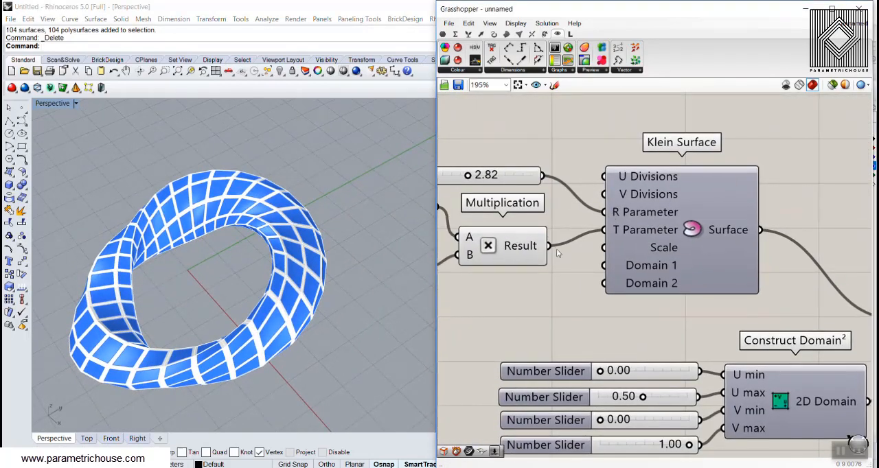
{"action": "mouse_move", "coordinate": [563, 286]}
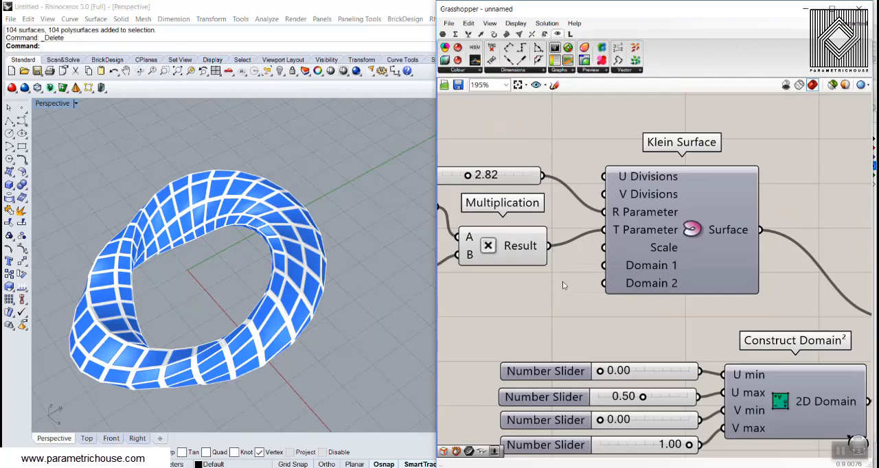
{"action": "mouse_move", "coordinate": [561, 281]}
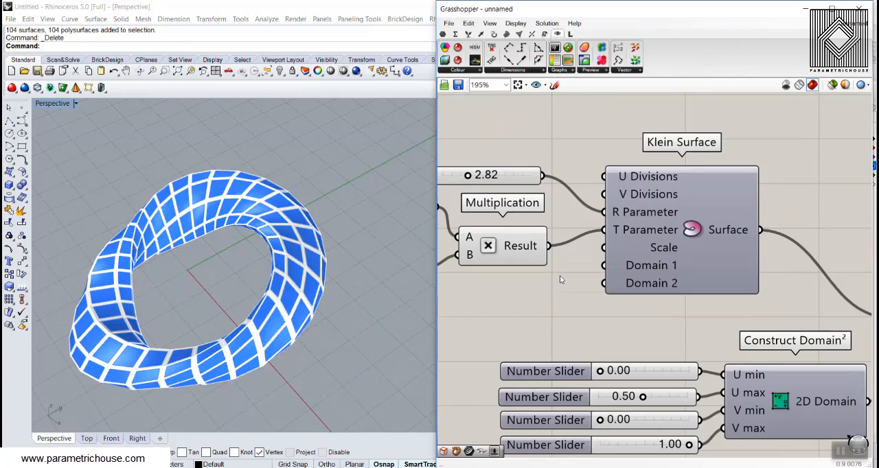
{"action": "scroll", "scroll_direction": "down", "scroll_amount": 3}
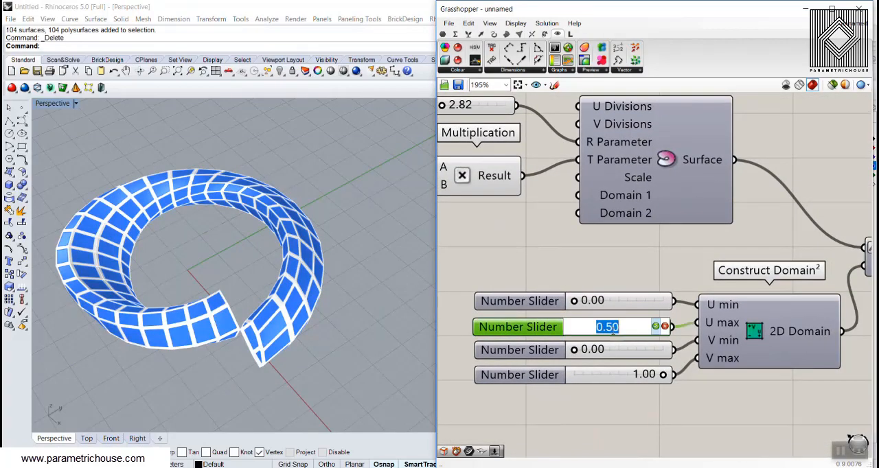
{"action": "left_click_drag", "start_coordinate": [604, 327], "coordinate": [642, 327]}
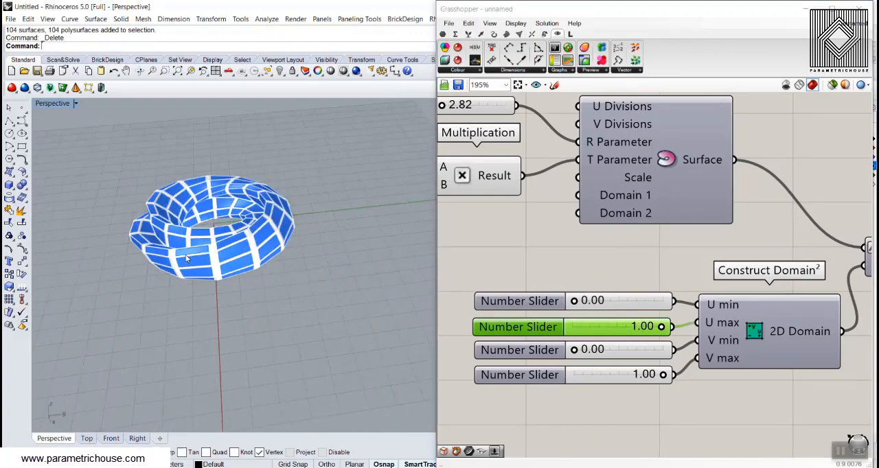
{"action": "left_click", "coordinate": [52, 103]}
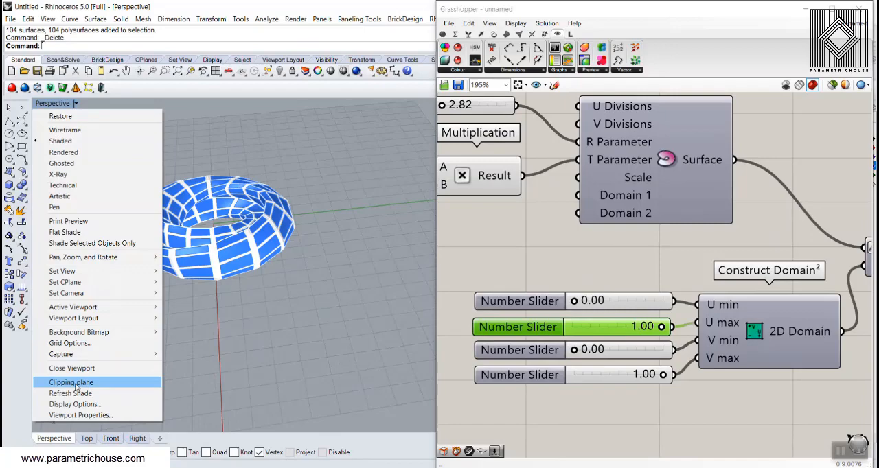
Bake the coloured Custom Preview as mesh geometry and orbit the Perspective view to inspect it from above.
{"action": "left_click", "coordinate": [71, 382]}
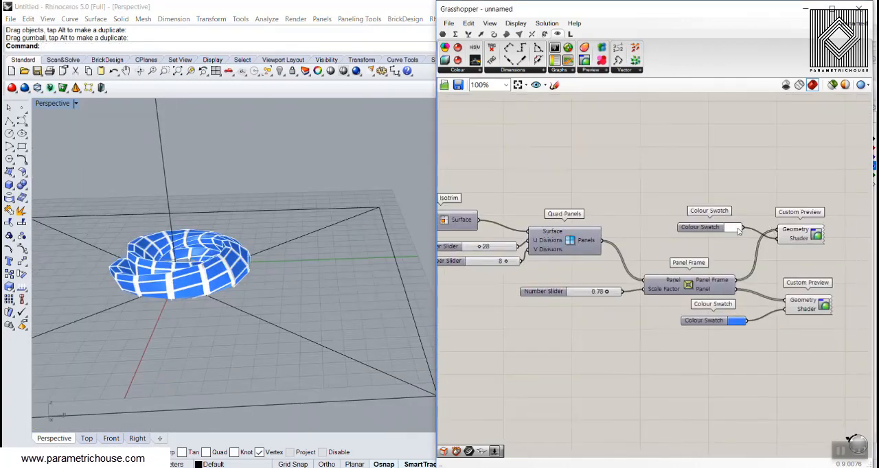
{"action": "right_click", "coordinate": [769, 216]}
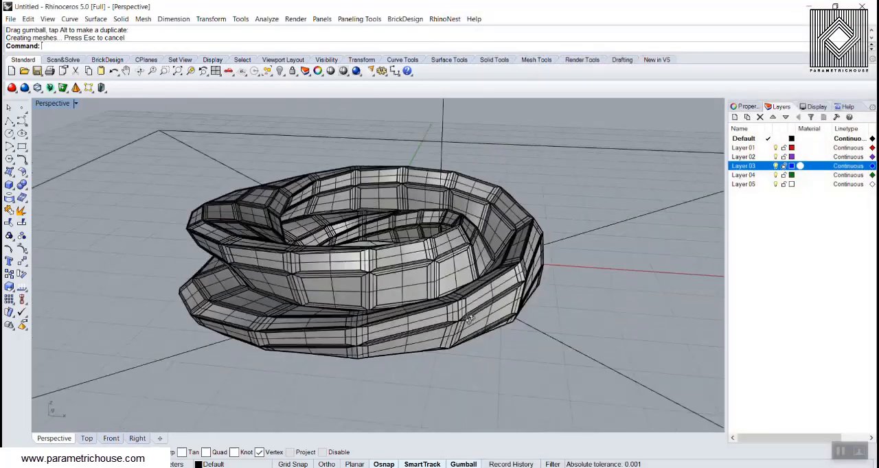
{"action": "left_click_drag", "start_coordinate": [467, 315], "coordinate": [302, 193]}
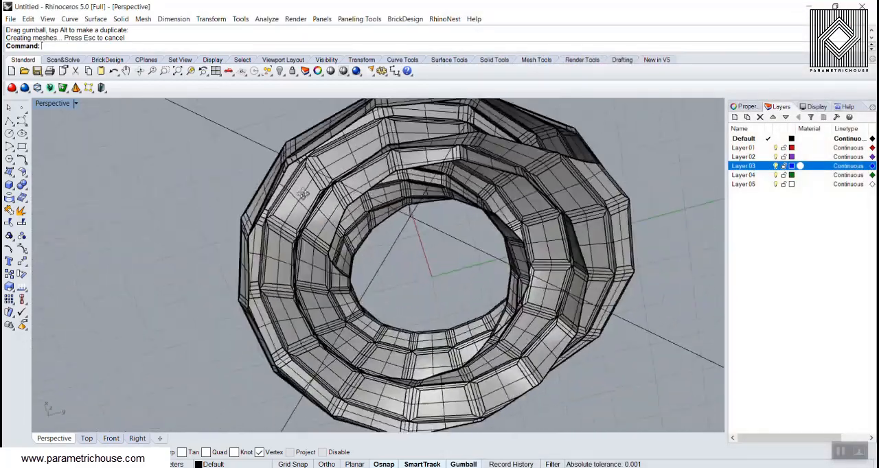